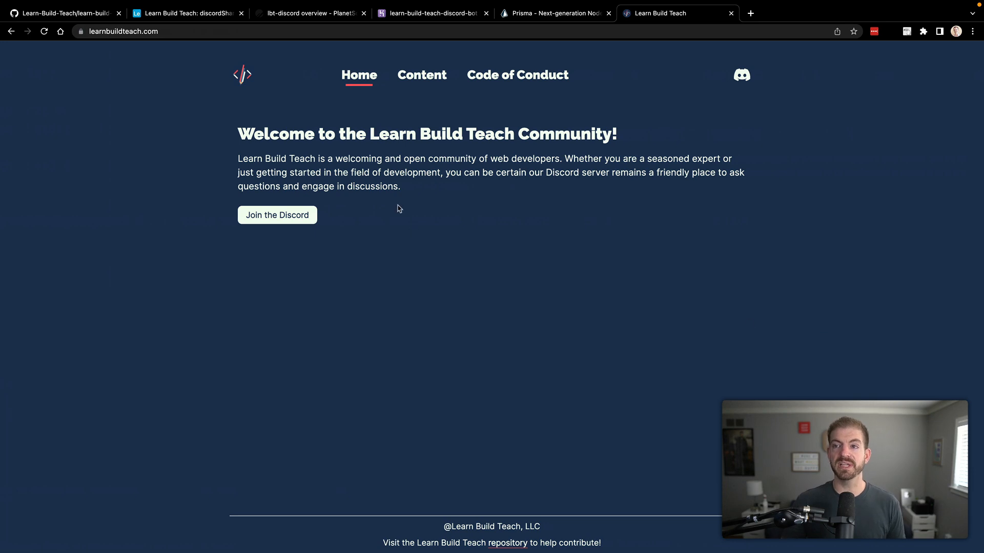
- Switch from the browser to Visual Studio Code
{"action": "left_click", "coordinate": [186, 13]}
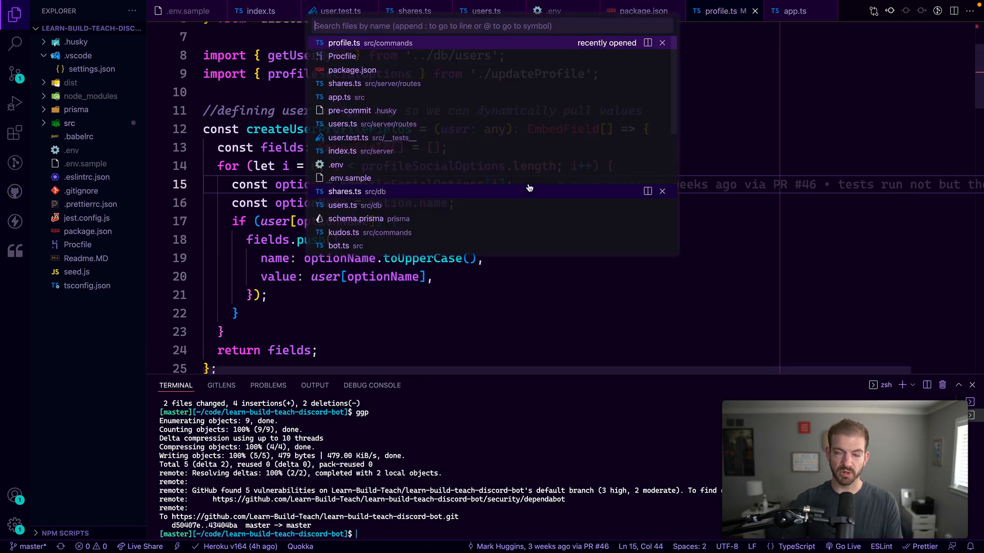
- Review schema.prisma, scrolling to the Kudo model and selecting its two index lines
{"action": "left_click", "coordinate": [356, 218]}
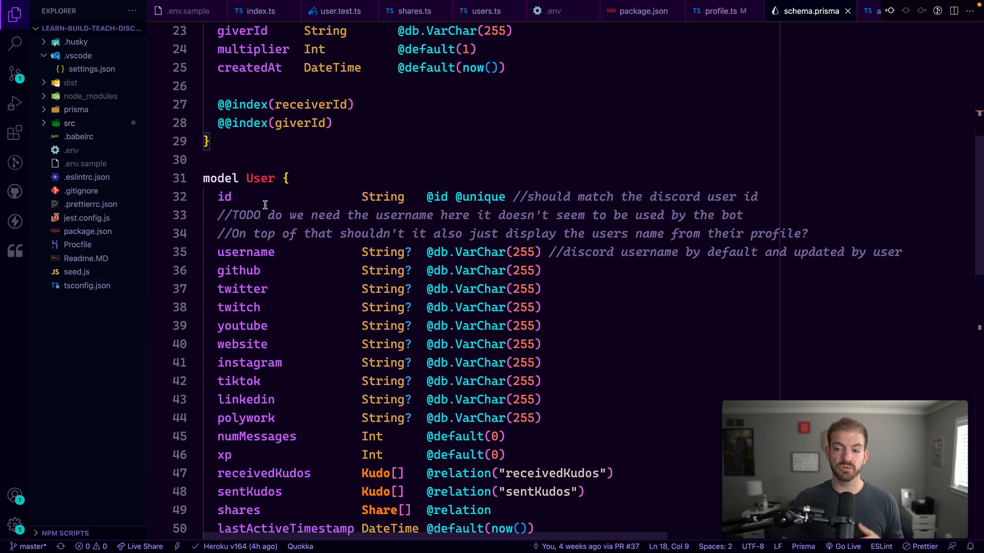
{"action": "scroll", "scroll_direction": "down", "scroll_amount": 3}
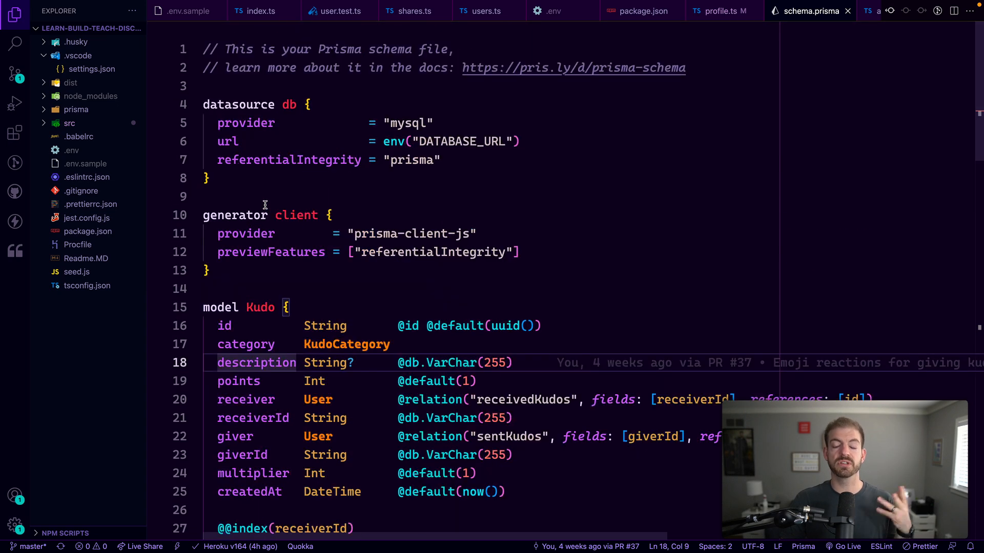
{"action": "scroll", "scroll_direction": "down", "scroll_amount": 3}
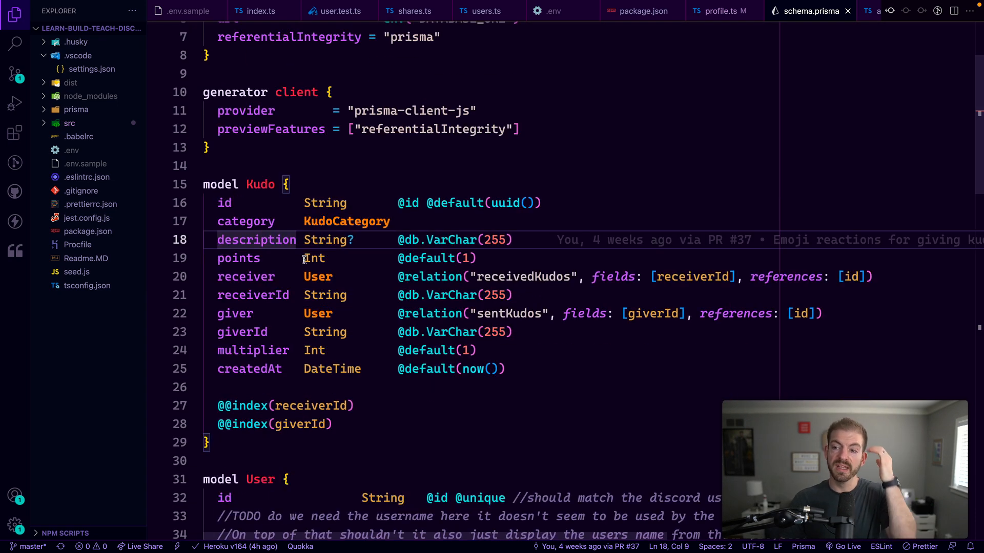
{"action": "mouse_move", "coordinate": [353, 424]}
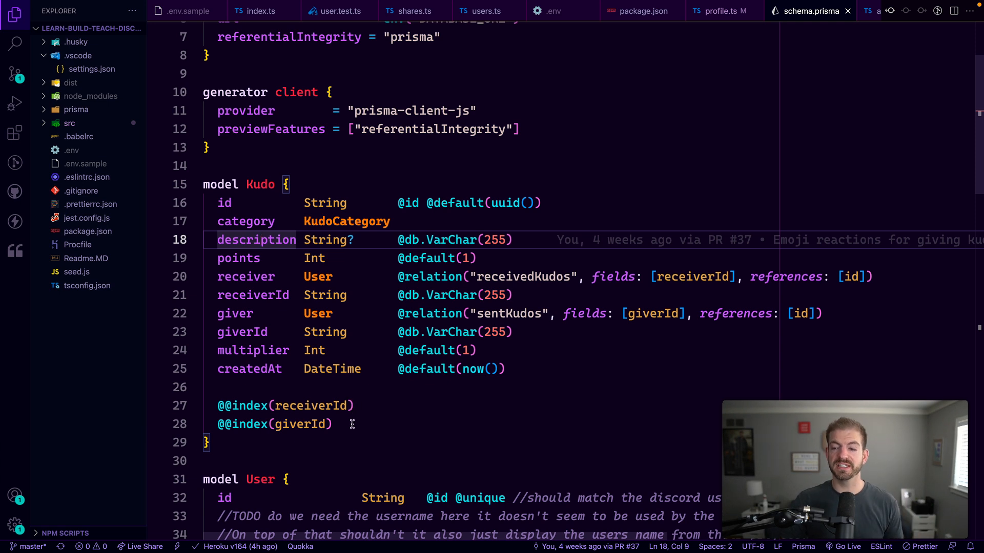
{"action": "left_click_drag", "start_coordinate": [304, 258], "coordinate": [506, 369]}
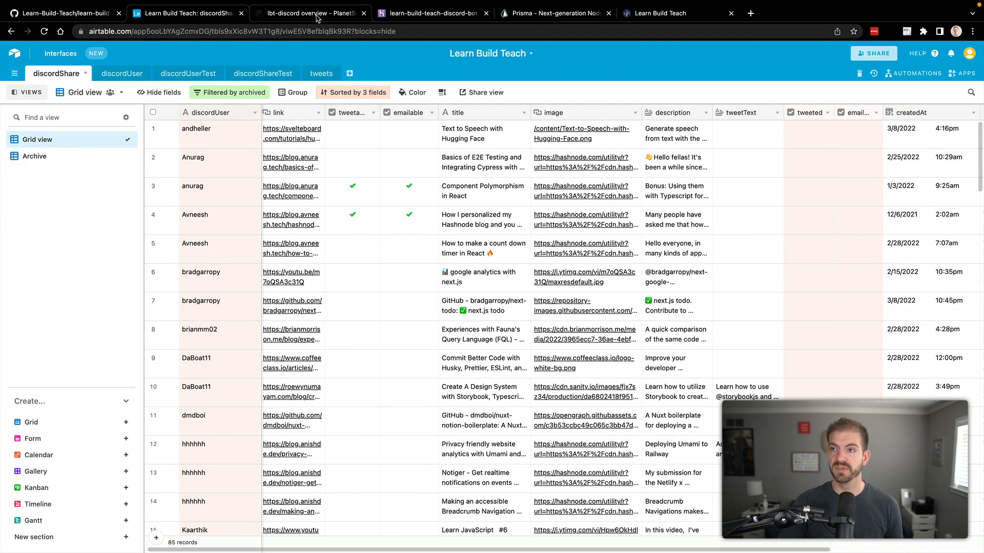
- In PlanetScale, run 'describe User;' in the lbt-discord main branch console to list the User fields
{"action": "left_click", "coordinate": [312, 14]}
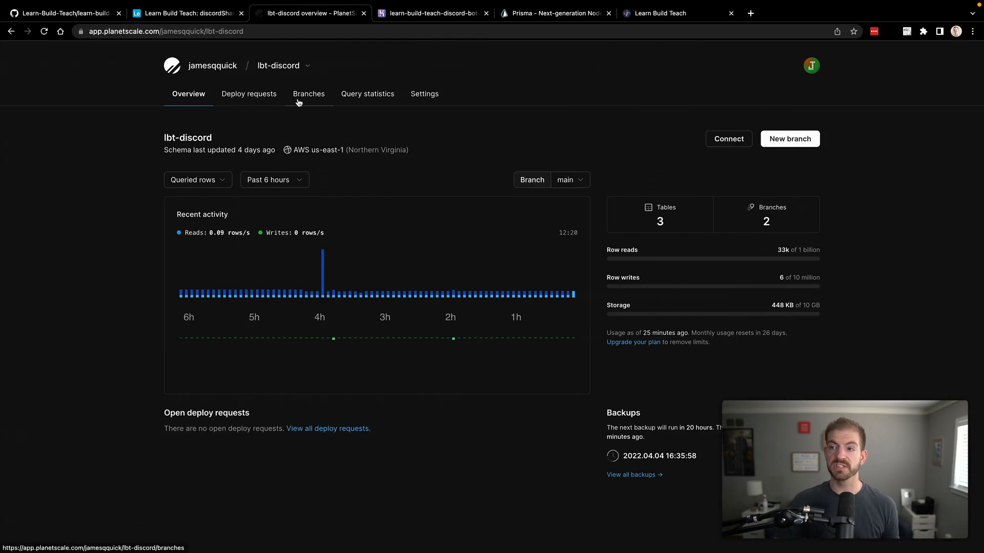
{"action": "left_click", "coordinate": [308, 93]}
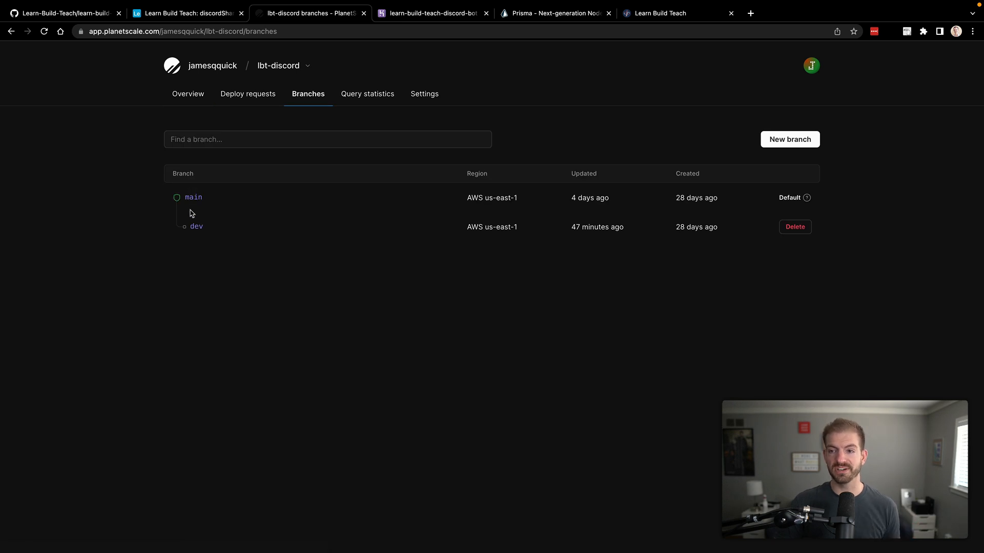
{"action": "left_click", "coordinate": [193, 198]}
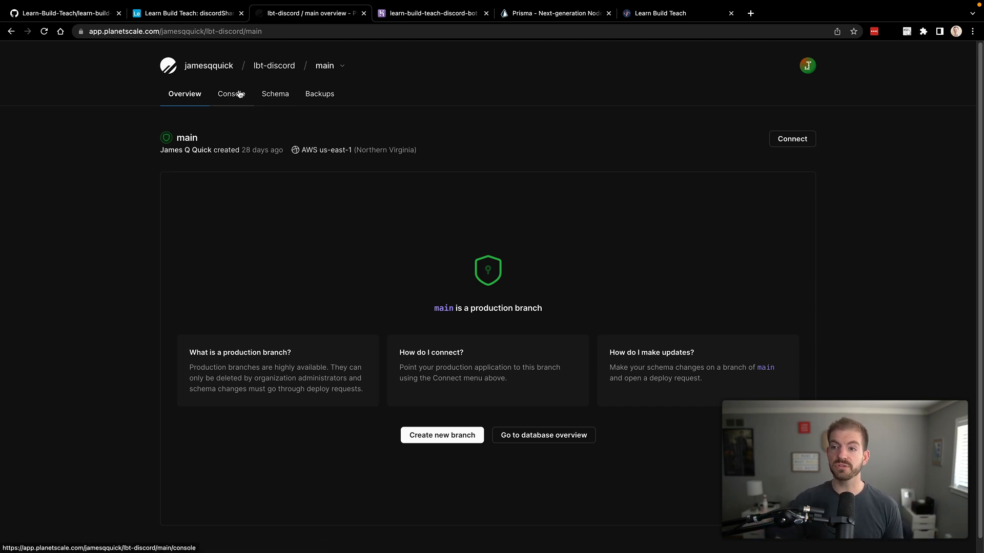
{"action": "left_click", "coordinate": [231, 93]}
{"action": "type", "text": "describe user;"}
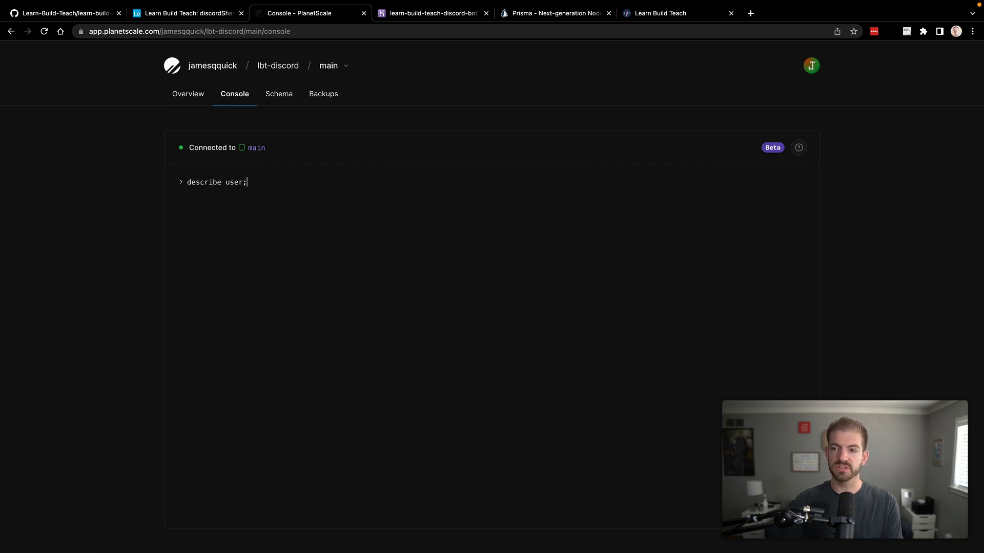
{"action": "key", "text": "Enter"}
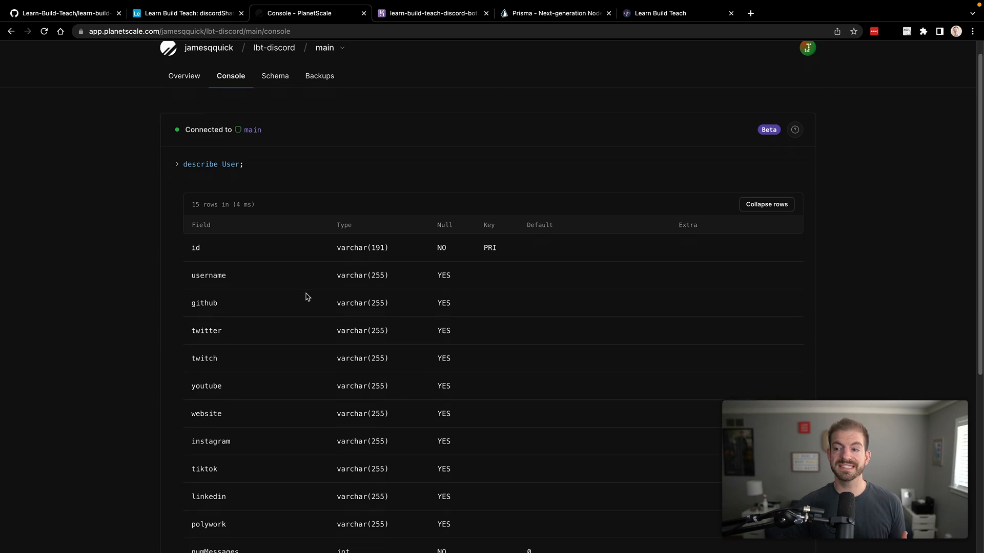
{"action": "scroll", "scroll_direction": "down", "scroll_amount": 3}
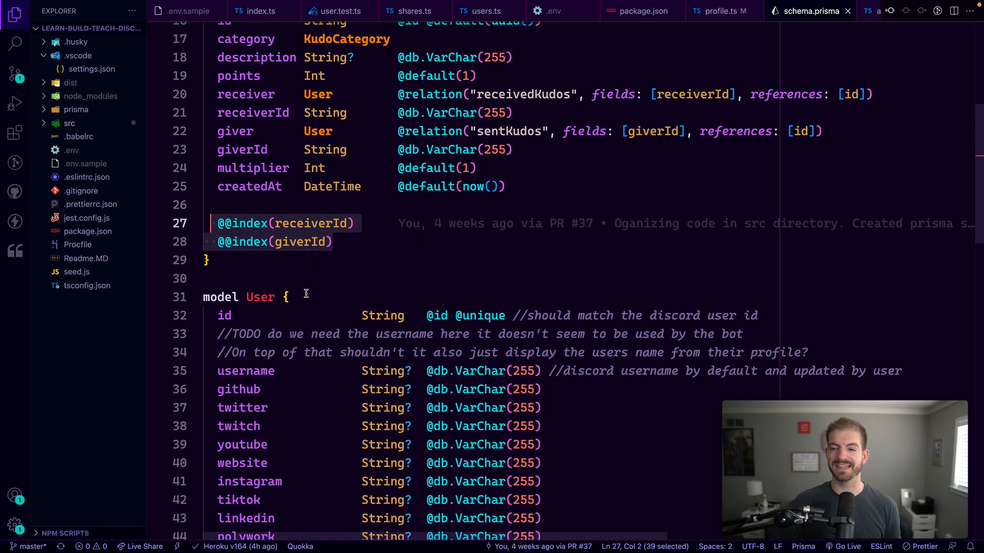
- Scroll to the Prisma User model and bring up the Quick Open recent files list
{"action": "scroll", "scroll_direction": "down", "scroll_amount": 3}
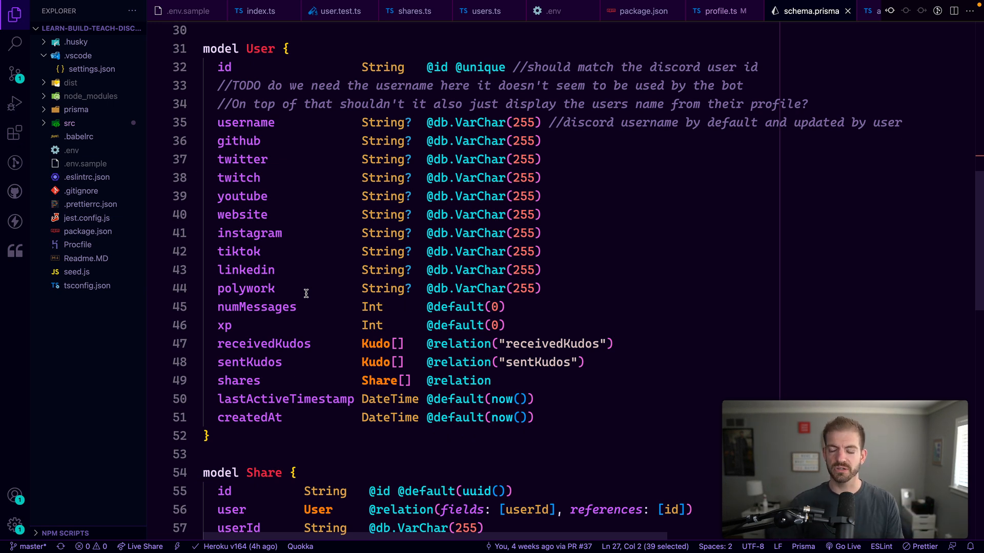
{"action": "mouse_move", "coordinate": [325, 305]}
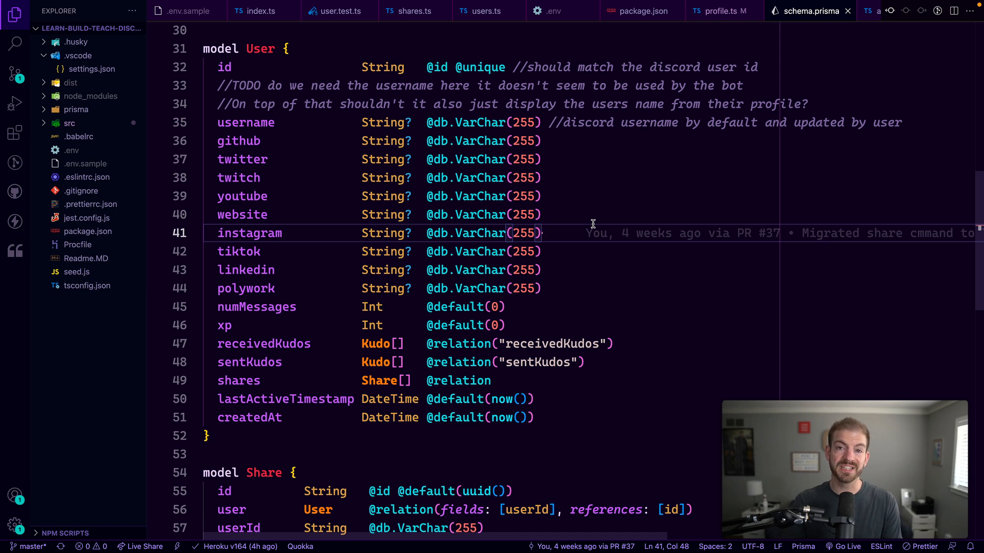
{"action": "key", "text": "Ctrl+P"}
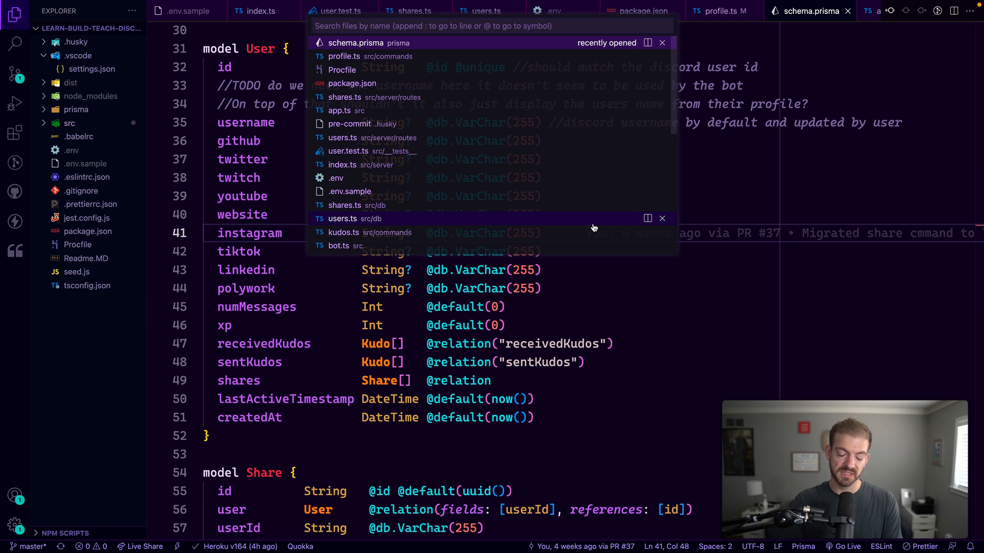
- Show the imported User type in src/db/users.ts alongside the Prisma schema
{"action": "left_click", "coordinate": [342, 218]}
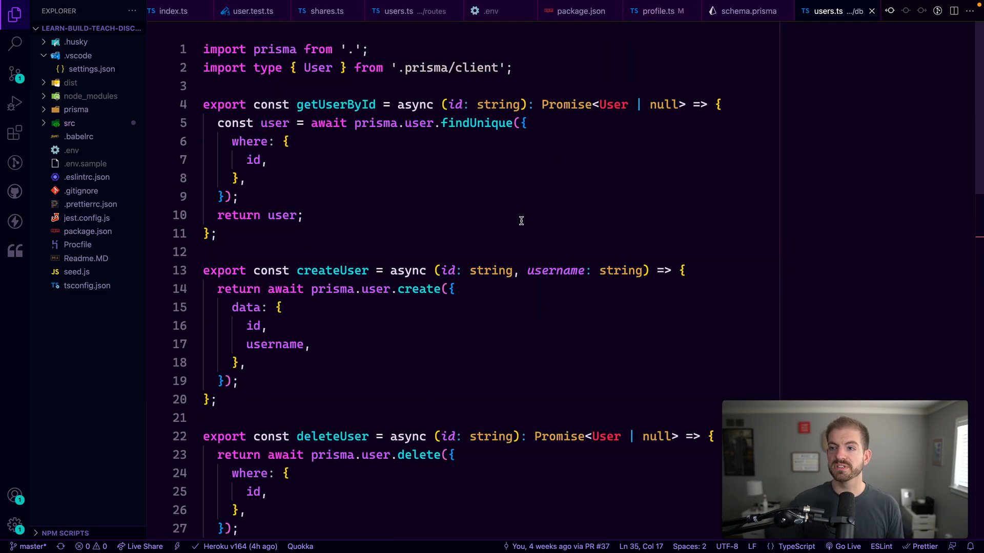
{"action": "double_click", "coordinate": [318, 68]}
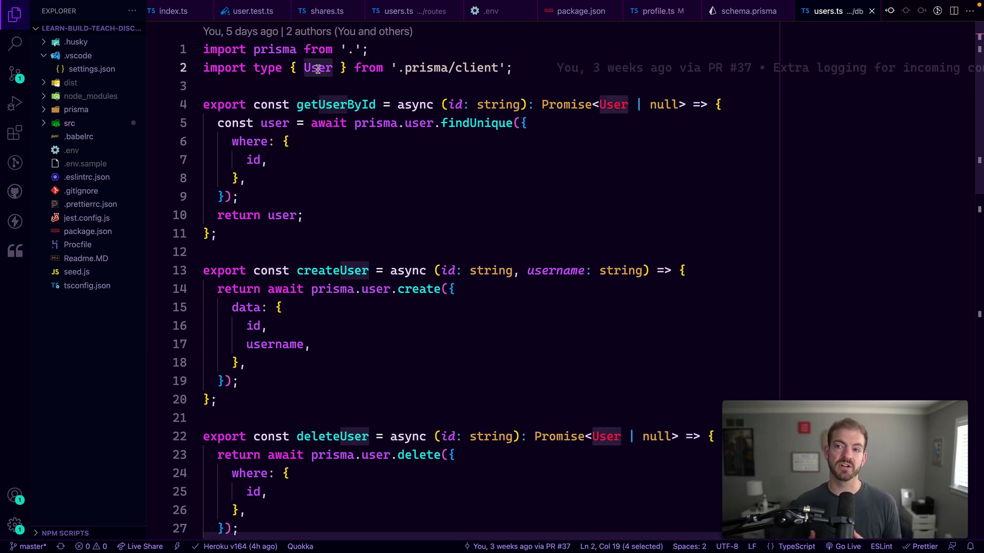
{"action": "left_click", "coordinate": [743, 10]}
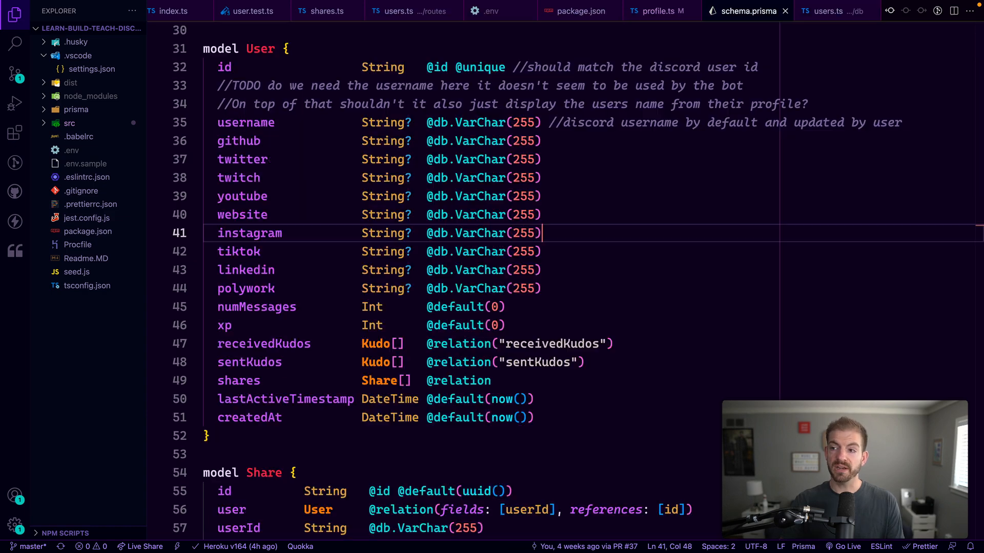
{"action": "double_click", "coordinate": [260, 48]}
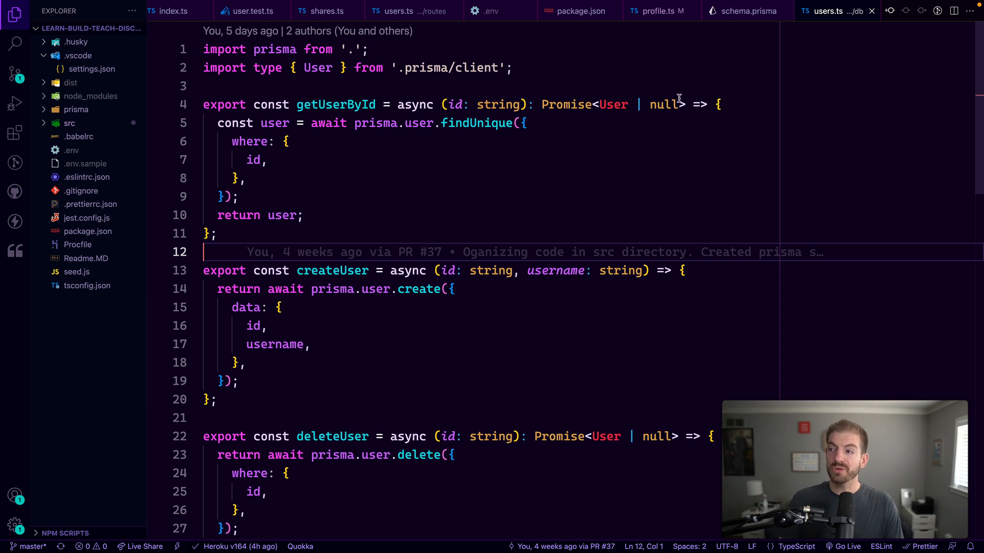
{"action": "mouse_move", "coordinate": [375, 123]}
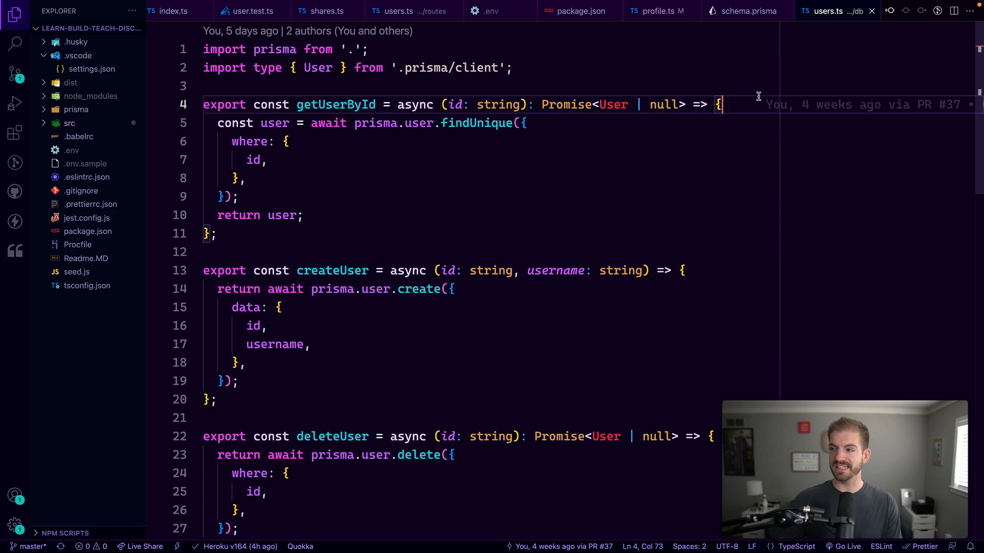
- Demonstrate prisma.user. IntelliSense and highlight the Promise<User | null> return type
{"action": "type", "text": "prisma."}
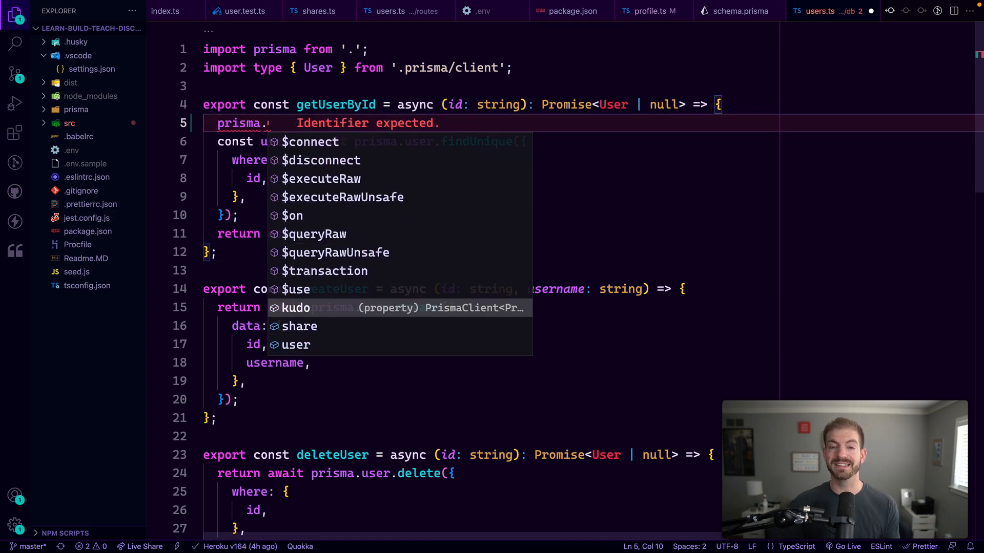
{"action": "type", "text": "user"}
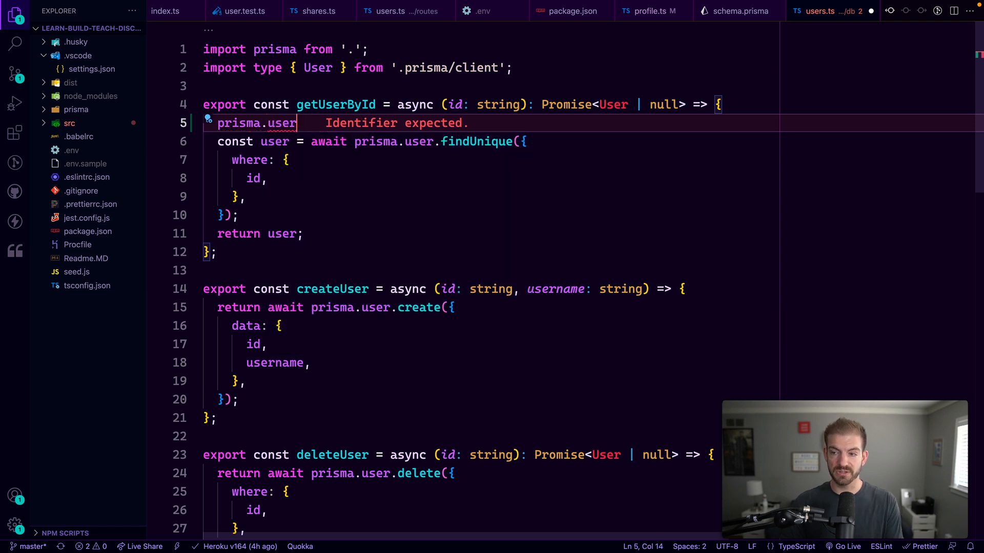
{"action": "type", "text": "."}
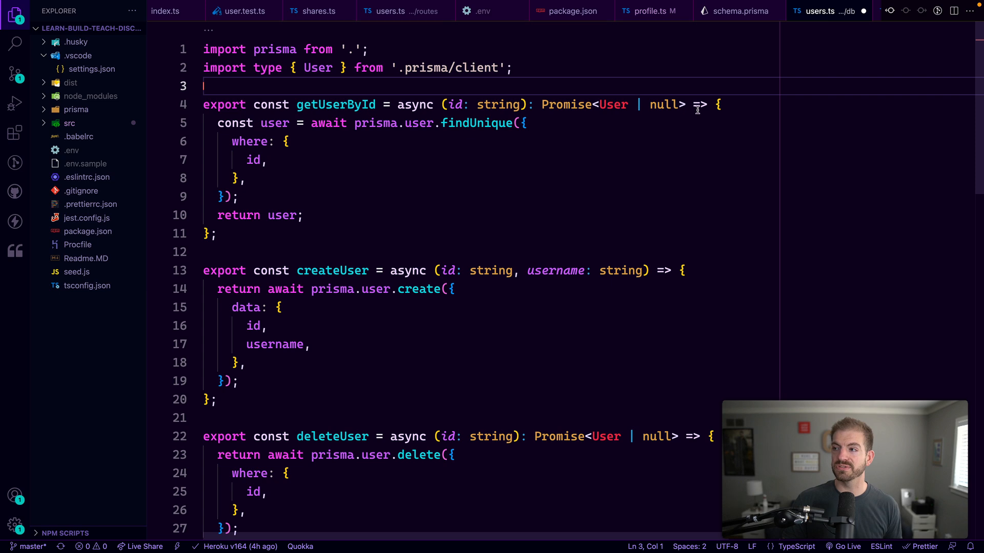
{"action": "left_click_drag", "start_coordinate": [543, 105], "coordinate": [686, 105]}
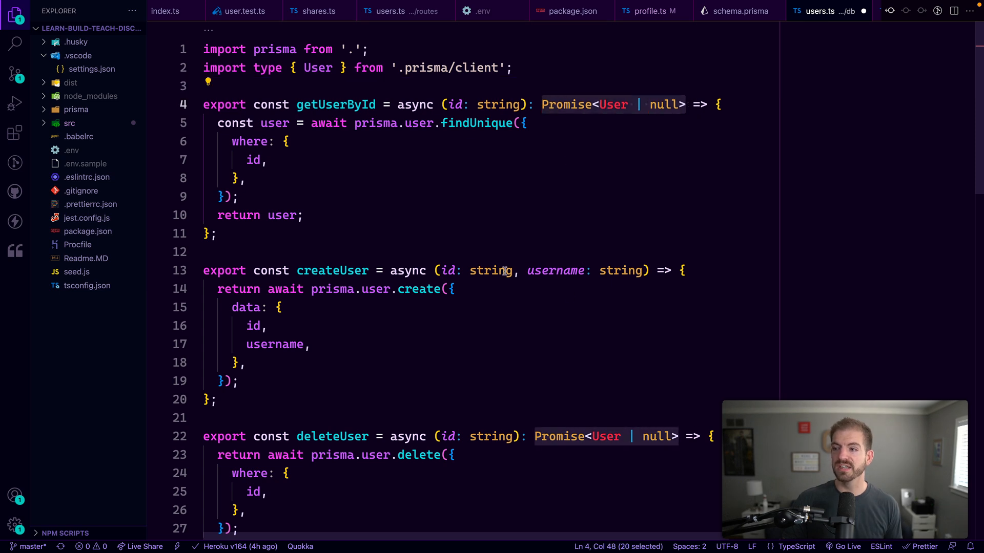
{"action": "scroll", "scroll_direction": "down", "scroll_amount": 3}
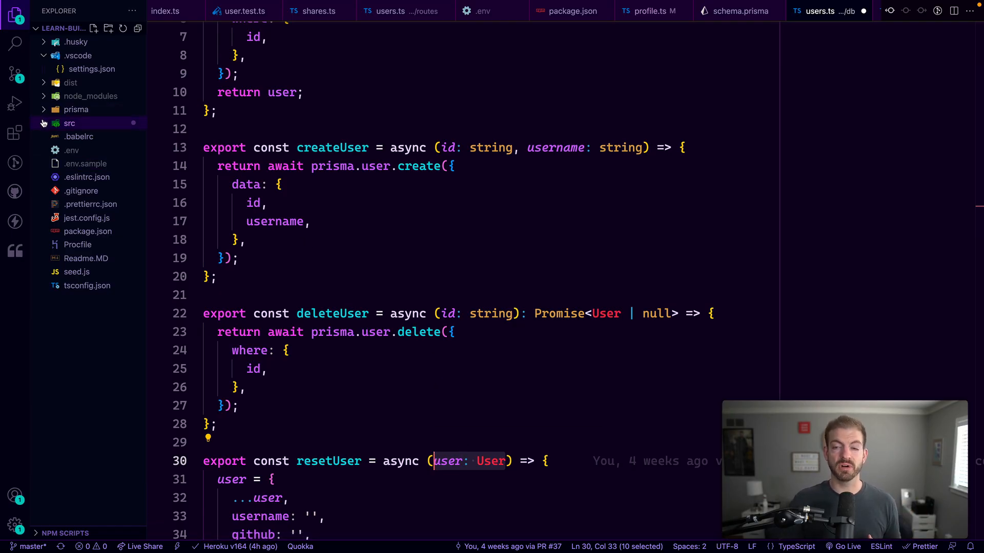
- Expand src/commands and open kudos.ts then resetProfile.ts
{"action": "left_click", "coordinate": [70, 123]}
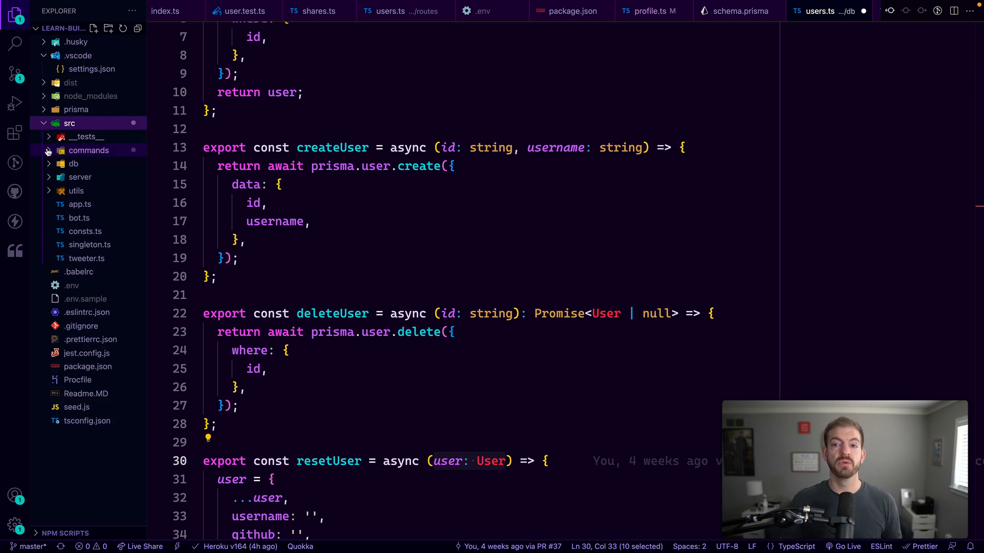
{"action": "left_click", "coordinate": [88, 149]}
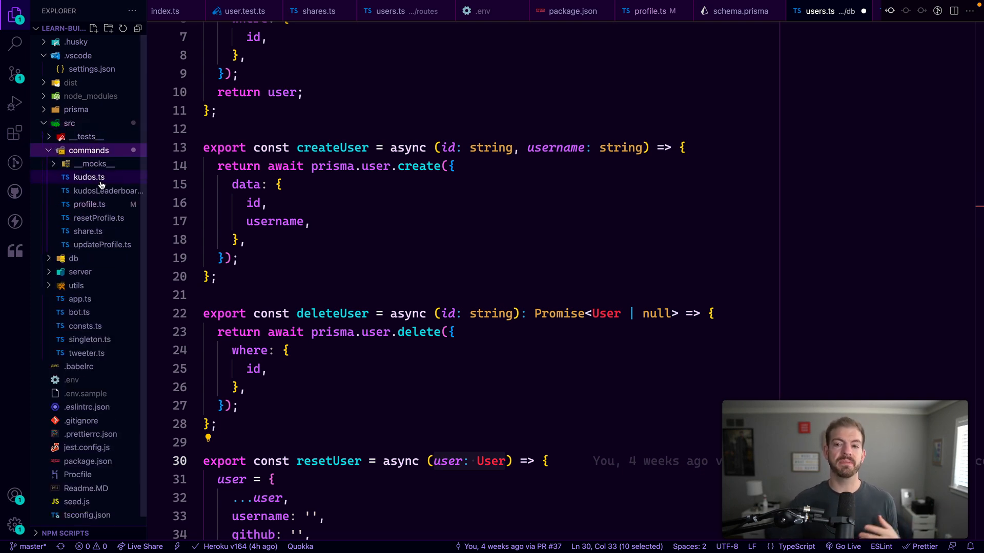
{"action": "mouse_move", "coordinate": [88, 180]}
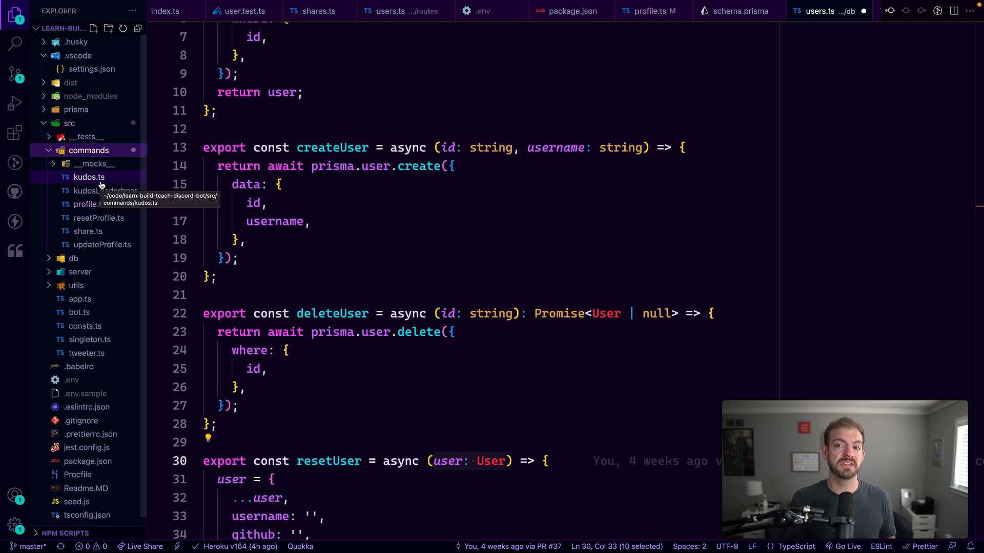
{"action": "left_click", "coordinate": [89, 177]}
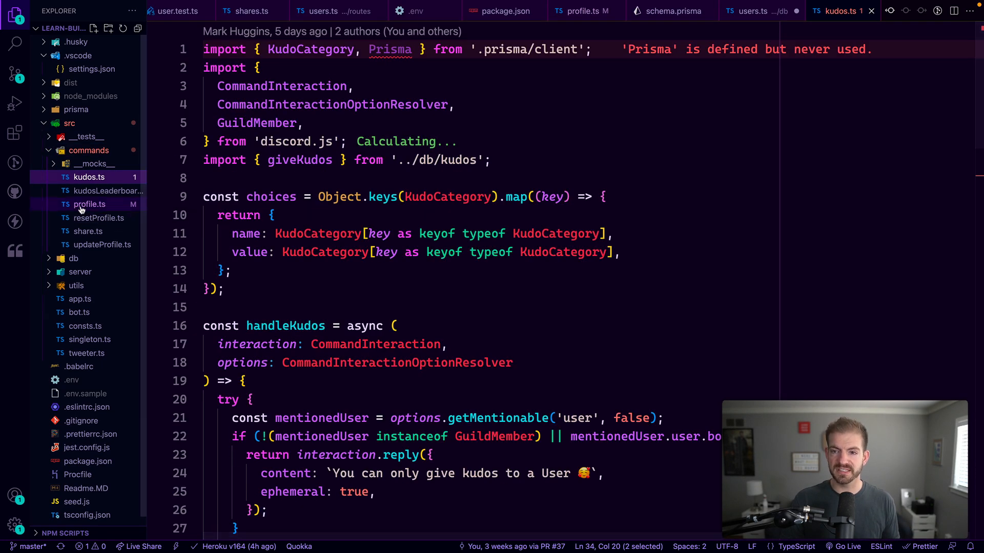
{"action": "left_click", "coordinate": [98, 217]}
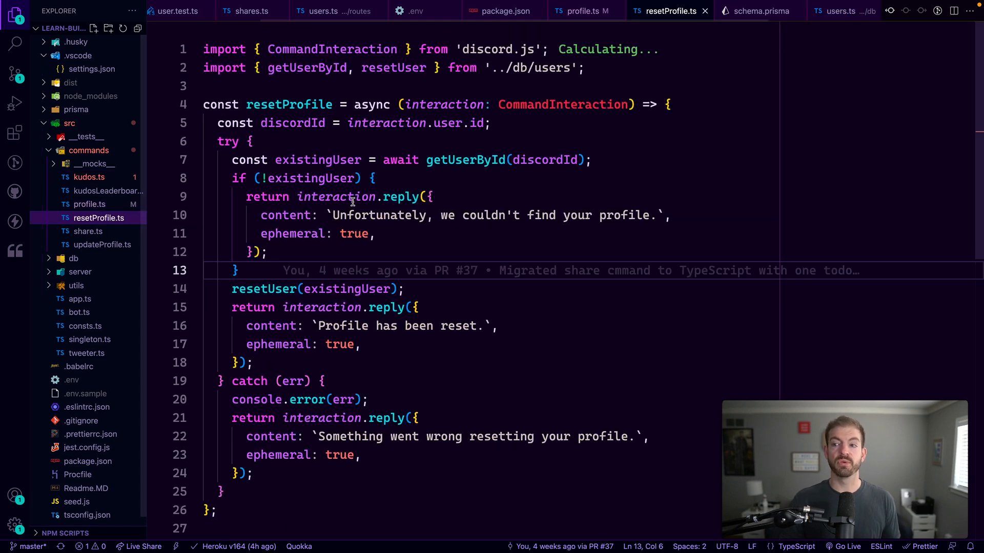
{"action": "scroll", "scroll_direction": "down", "scroll_amount": 3}
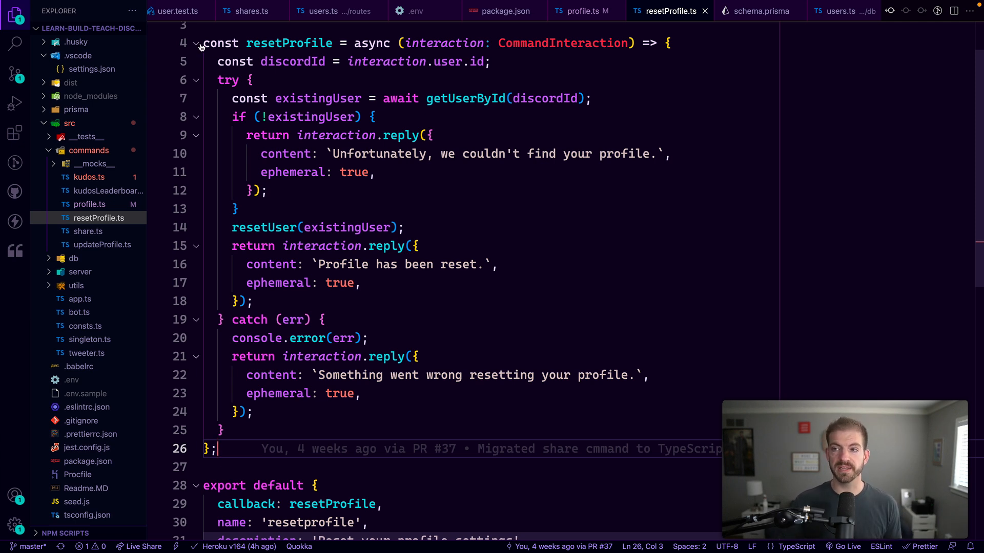
- Follow resetUser to its definition in db/users.ts that blanks every social field
{"action": "double_click", "coordinate": [318, 99]}
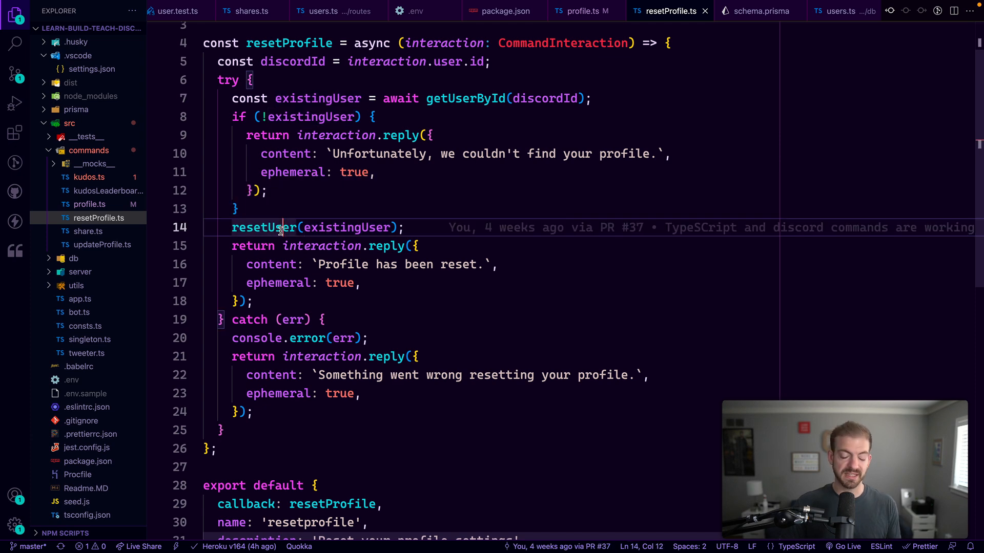
{"action": "left_click", "coordinate": [842, 11]}
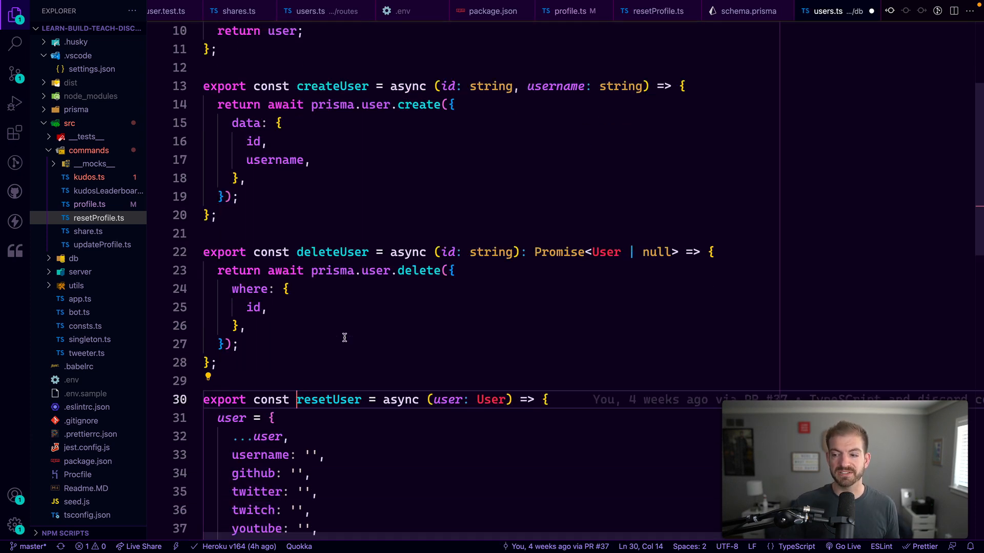
{"action": "scroll", "scroll_direction": "down", "scroll_amount": 3}
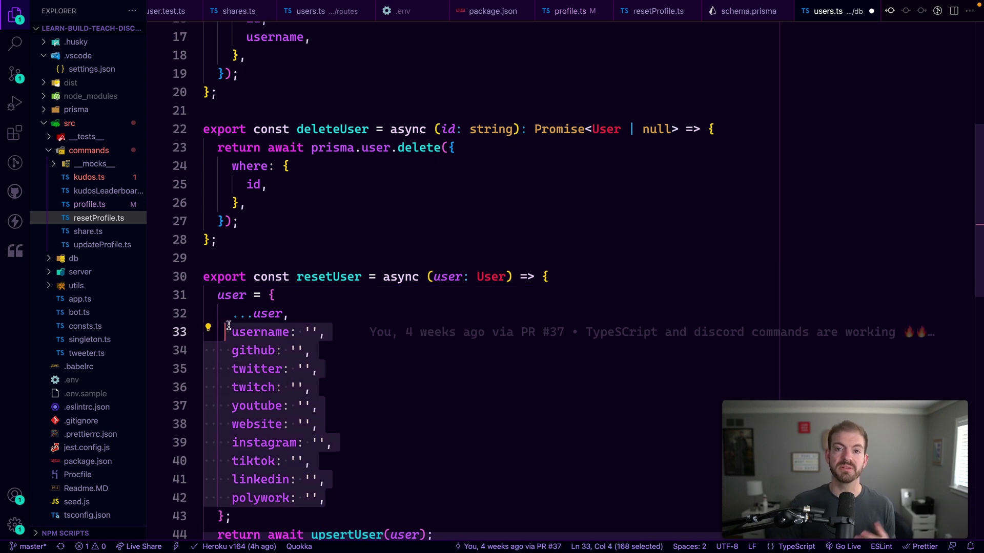
{"action": "mouse_move", "coordinate": [392, 420]}
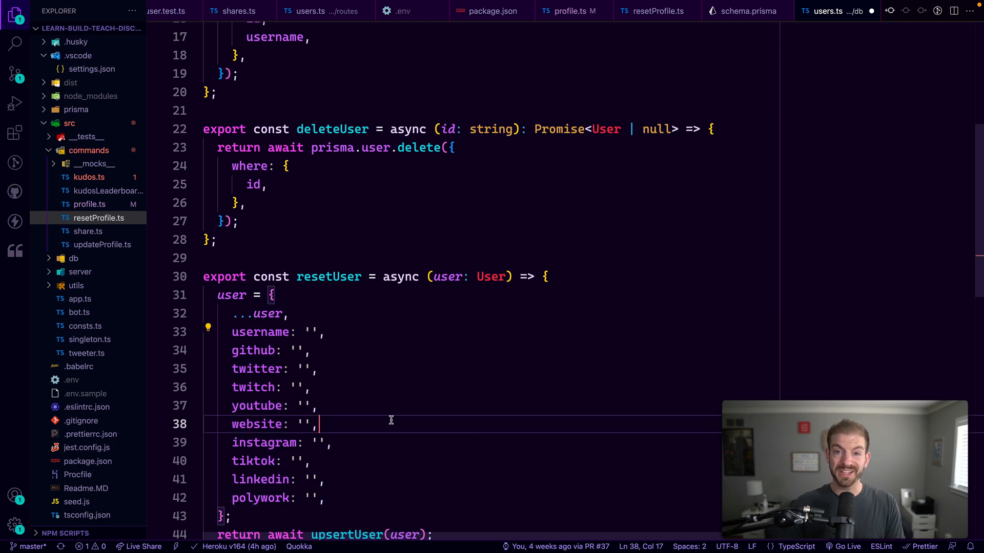
{"action": "left_click", "coordinate": [656, 10]}
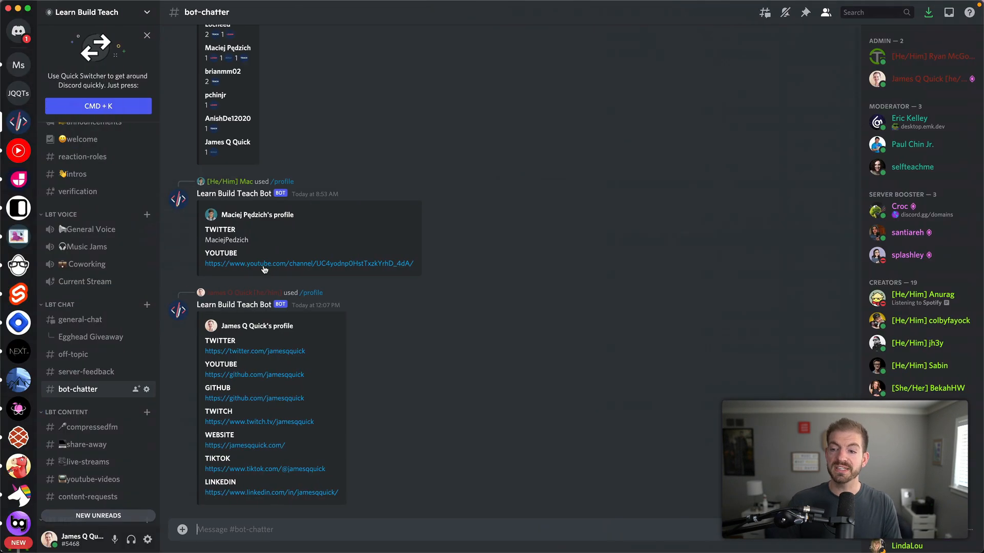
- In Discord's #bot-chatter box, bring up the bot's profile slash command suggestions
{"action": "type", "text": "/profi"}
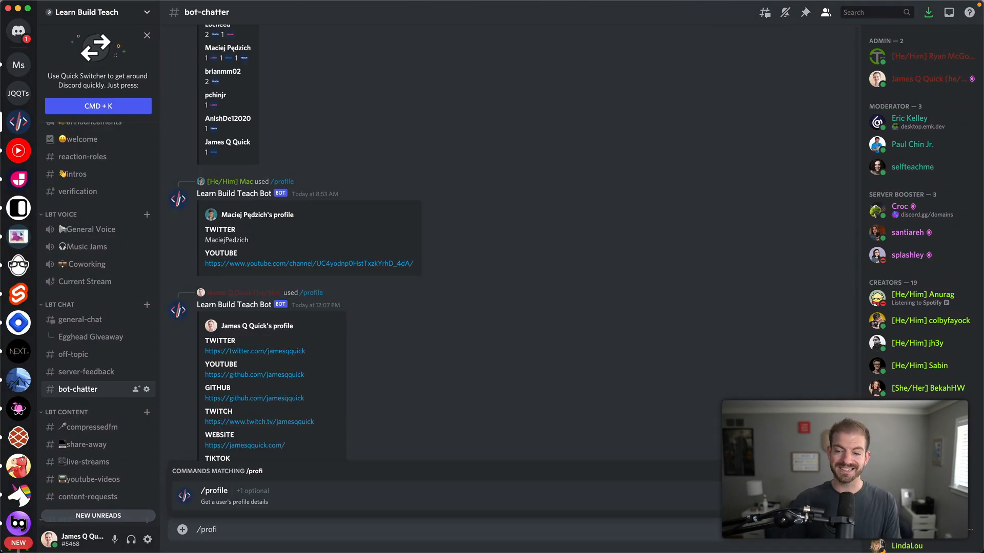
{"action": "type", "text": "update"}
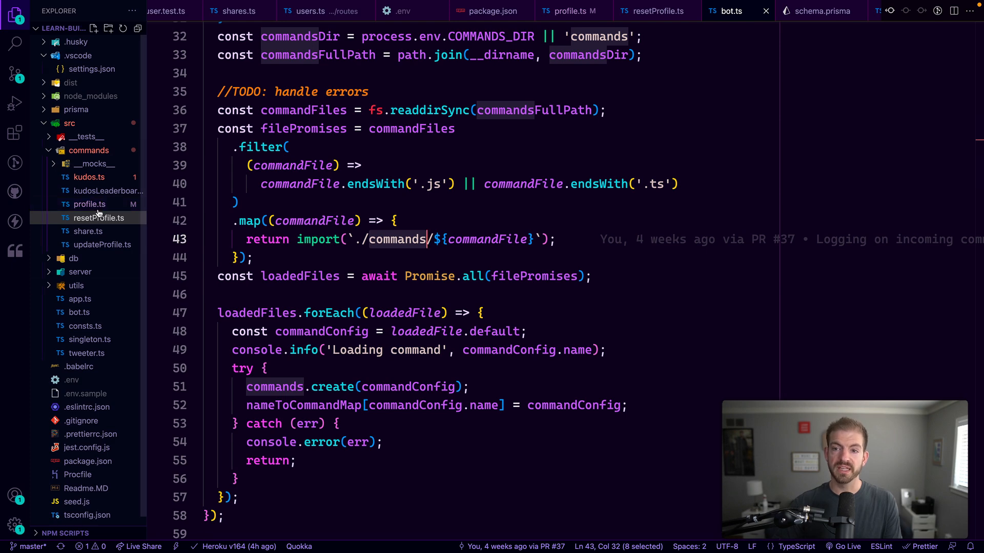
- Open the updateProfile command file in src/commands
{"action": "left_click", "coordinate": [102, 244]}
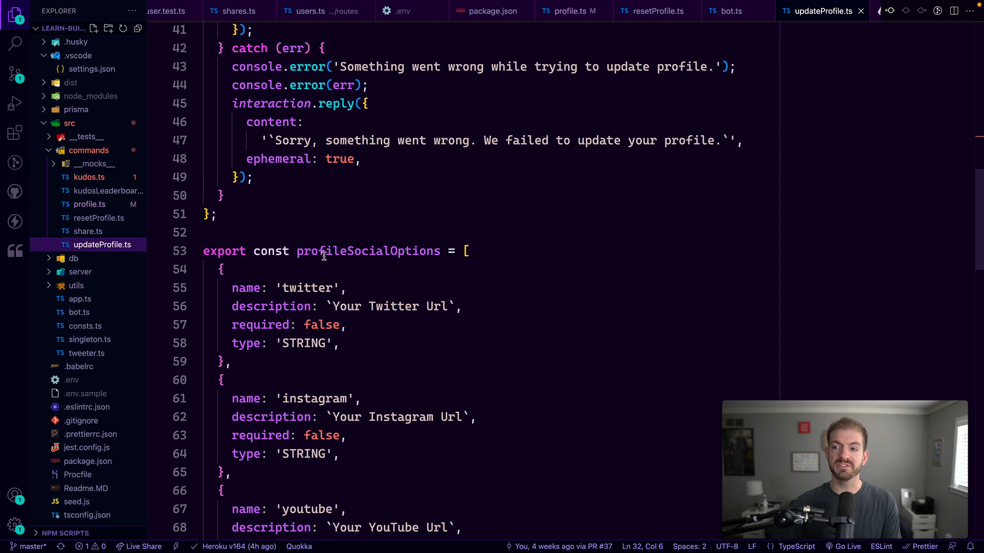
- Select profileSocialOptions, then choose /updateprofile in Discord to compare its social options
{"action": "double_click", "coordinate": [369, 251]}
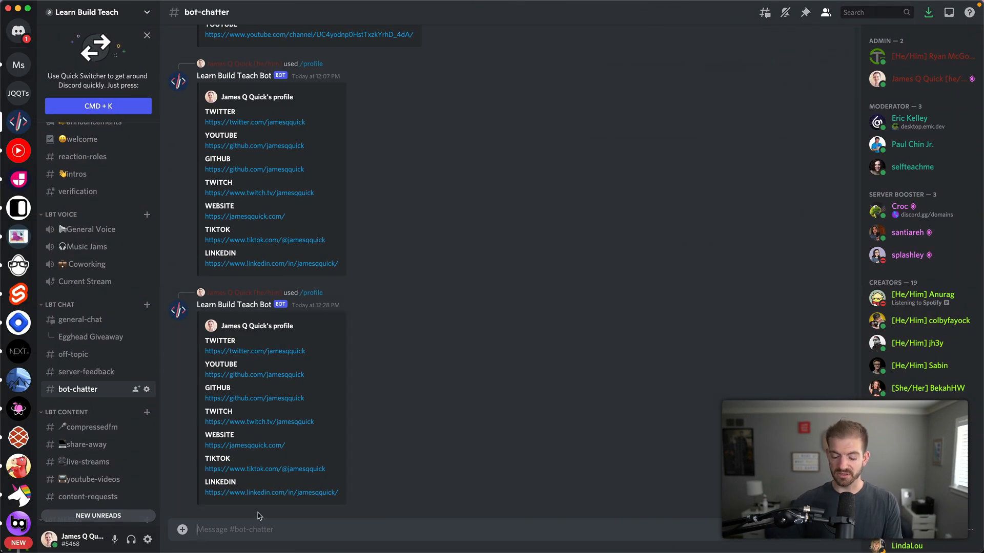
{"action": "type", "text": "/updateprofile"}
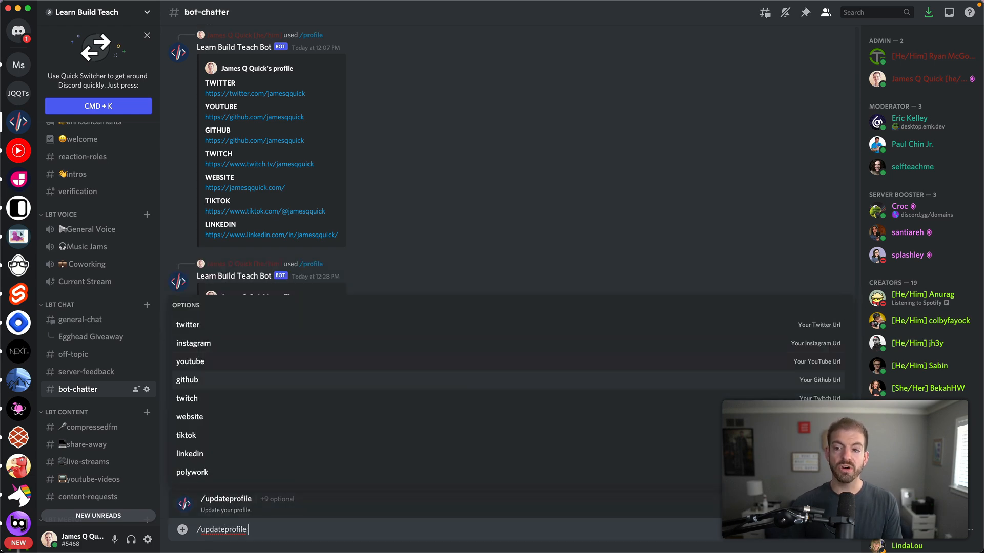
{"action": "left_click", "coordinate": [189, 417]}
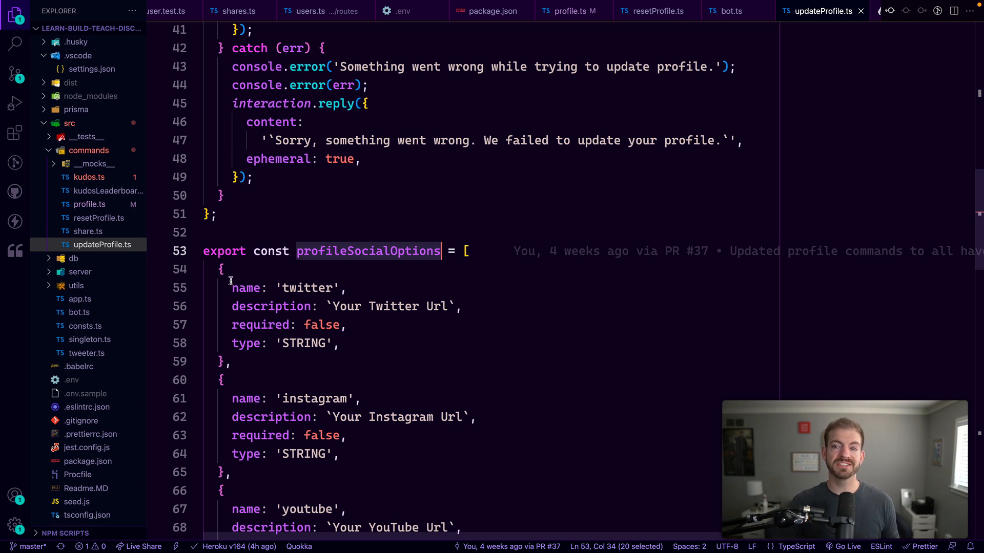
- Open kudos.ts and scroll through the kudo categories to command choices mapping
{"action": "left_click", "coordinate": [88, 176]}
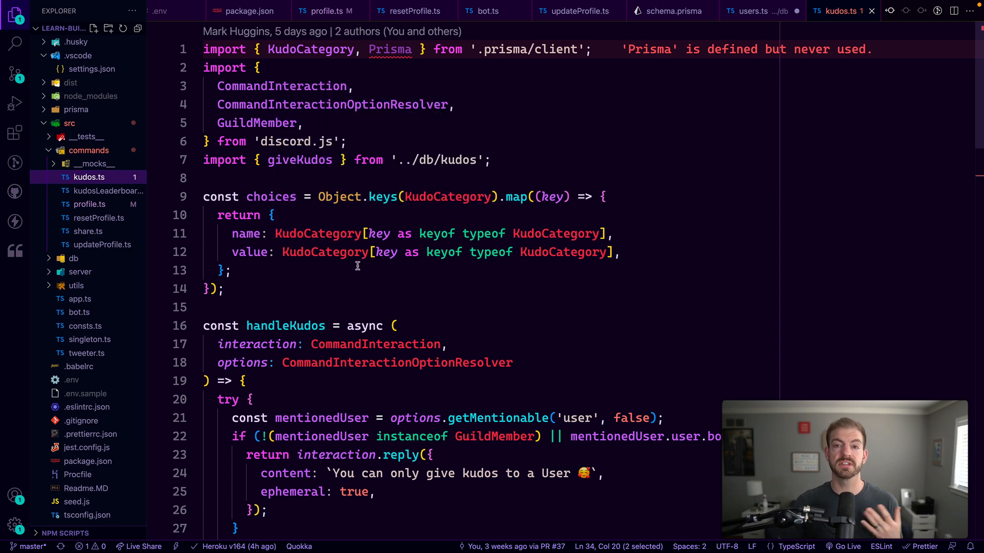
{"action": "scroll", "scroll_direction": "down", "scroll_amount": 3}
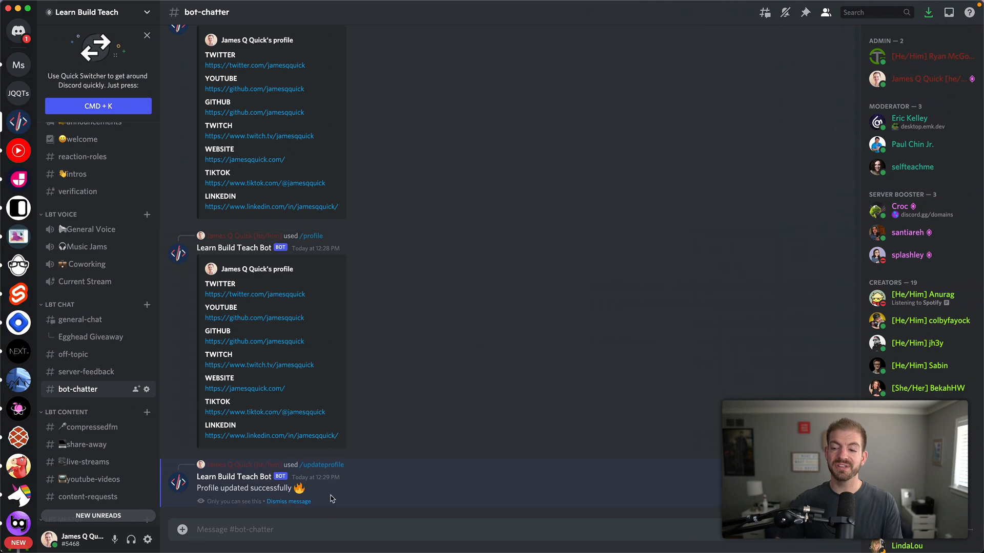
- Give a member kudos with /kudos and the reason 'Being awesome'
{"action": "type", "text": "/kudo"}
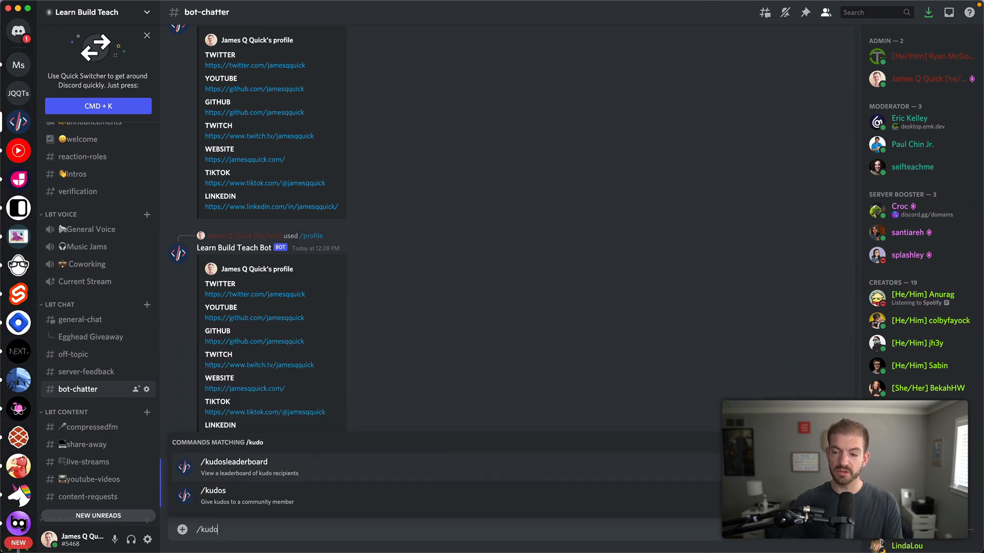
{"action": "left_click", "coordinate": [213, 496]}
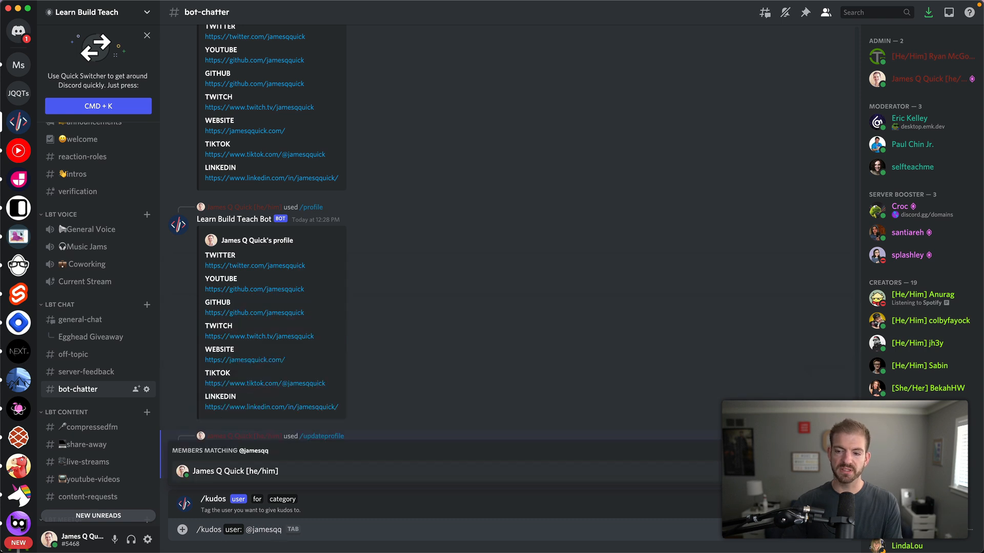
{"action": "left_click", "coordinate": [235, 471]}
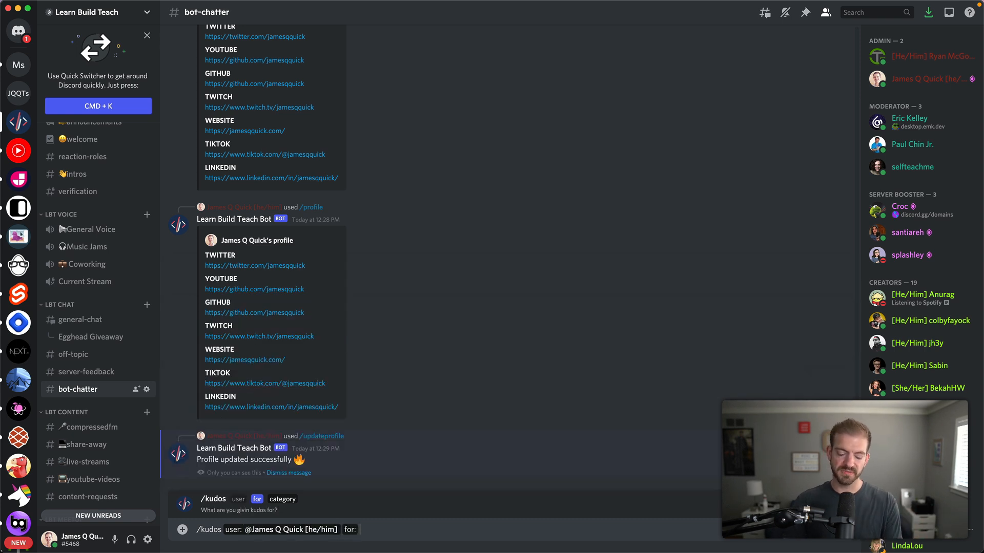
{"action": "type", "text": "Being awesom"}
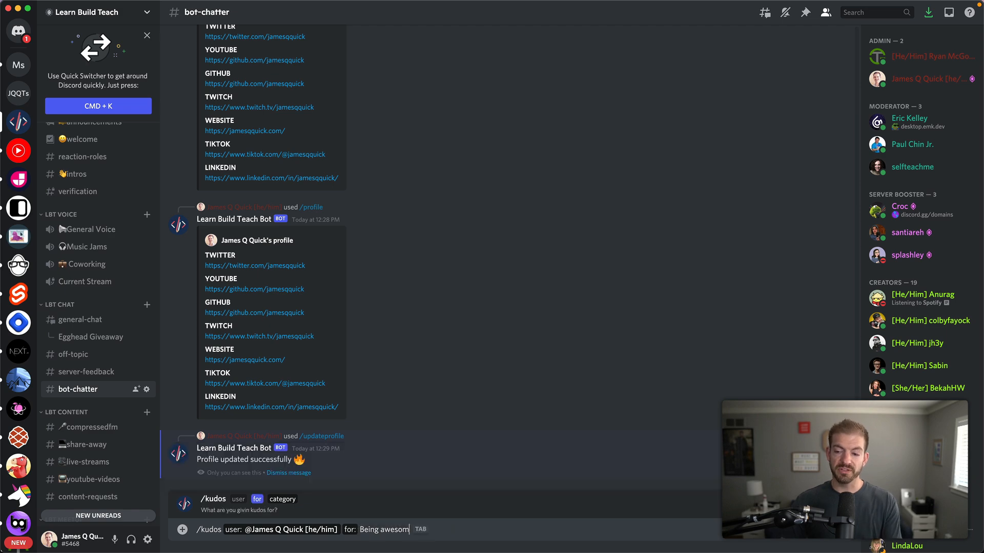
- Post the kudos leaderboard in bot-chatter with /kudosleaderboard
{"action": "type", "text": "/kudosleaderboard"}
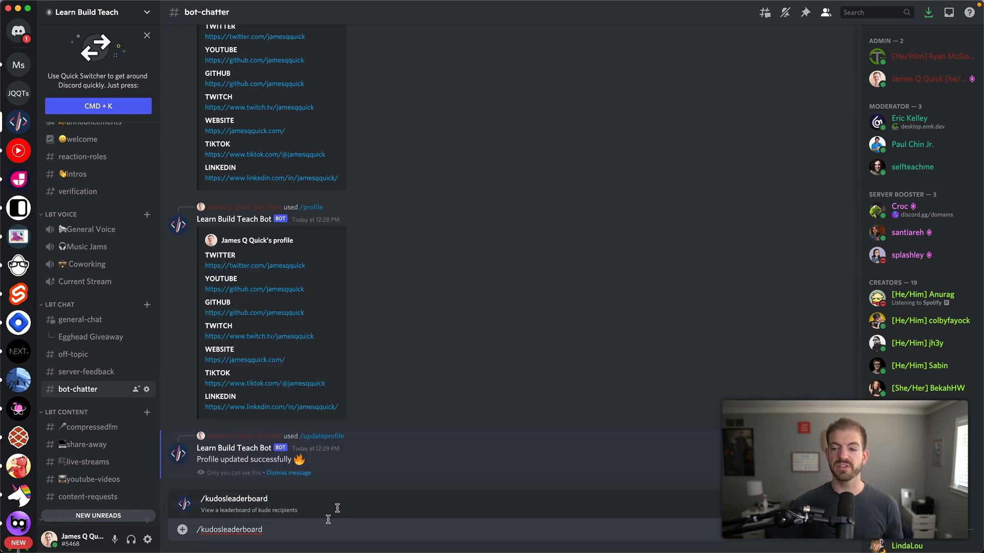
{"action": "key", "text": "Enter"}
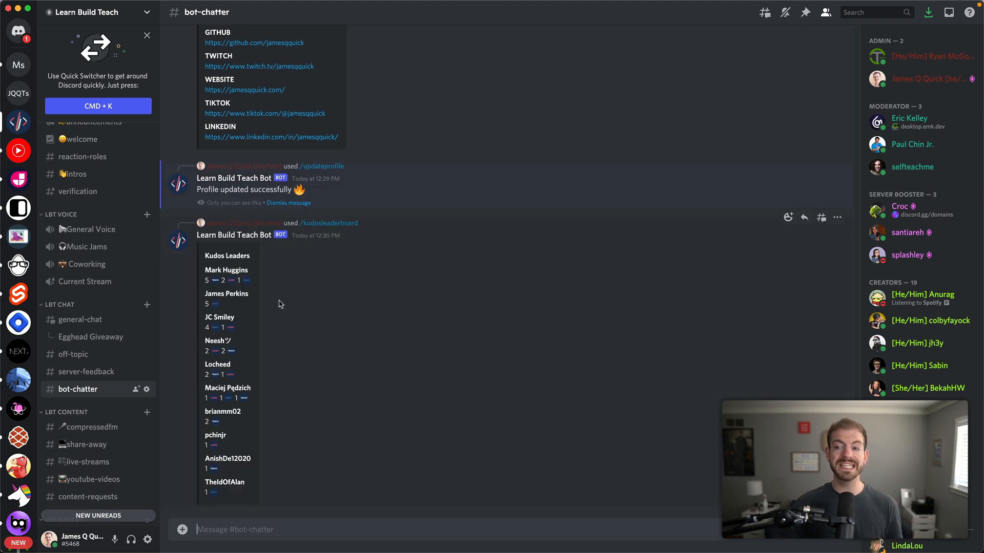
{"action": "mouse_move", "coordinate": [270, 286]}
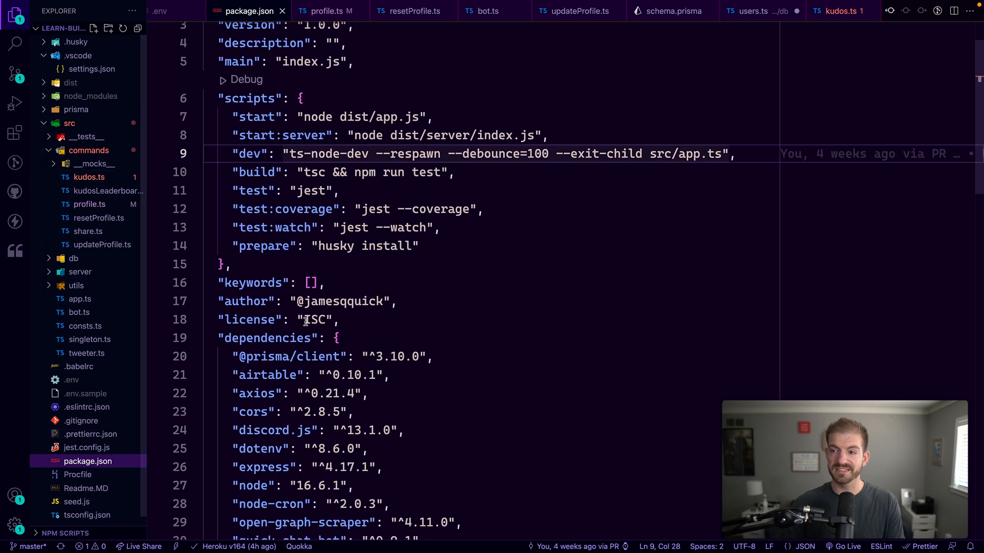
- Open .husky/pre-commit via Quick Open ('hus'), then bring Quick Open back up
{"action": "type", "text": "hus"}
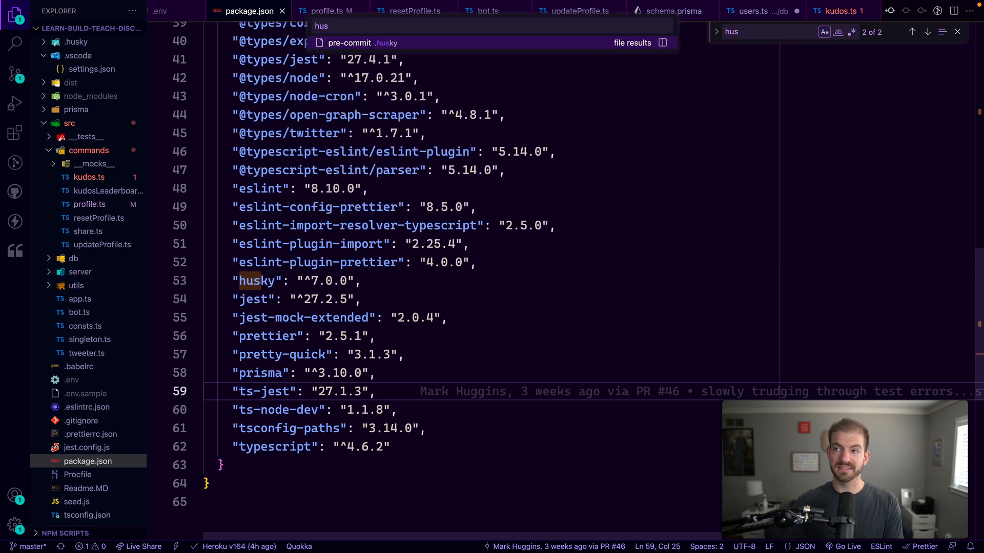
{"action": "left_click", "coordinate": [350, 43]}
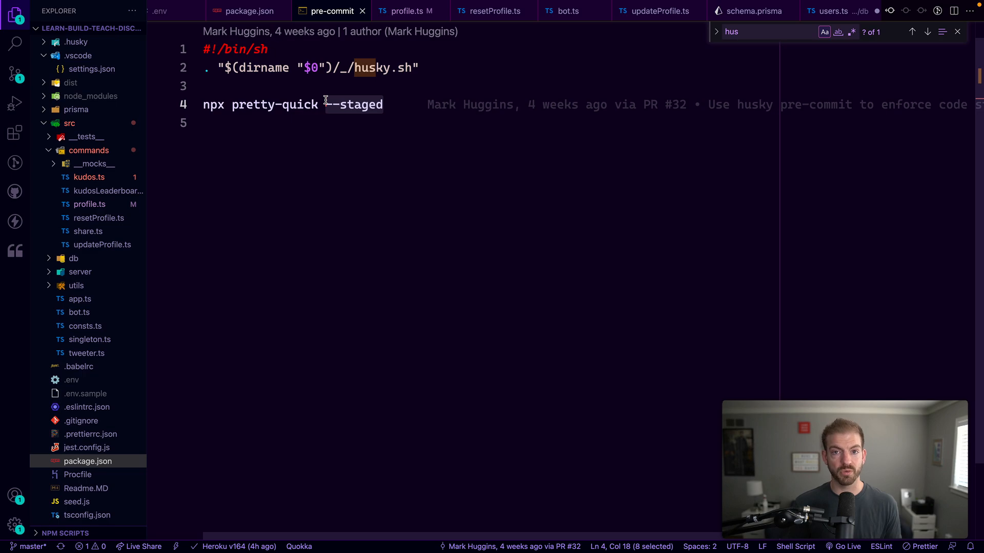
{"action": "key", "text": "Ctrl+P"}
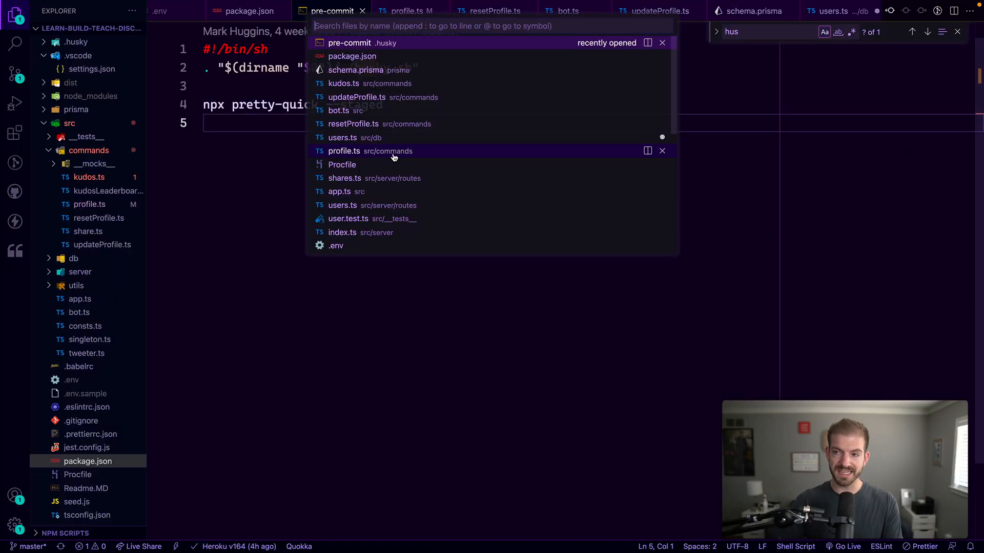
- Open the Procfile, highlight its 'web' process, and view the package.json start script
{"action": "left_click", "coordinate": [342, 164]}
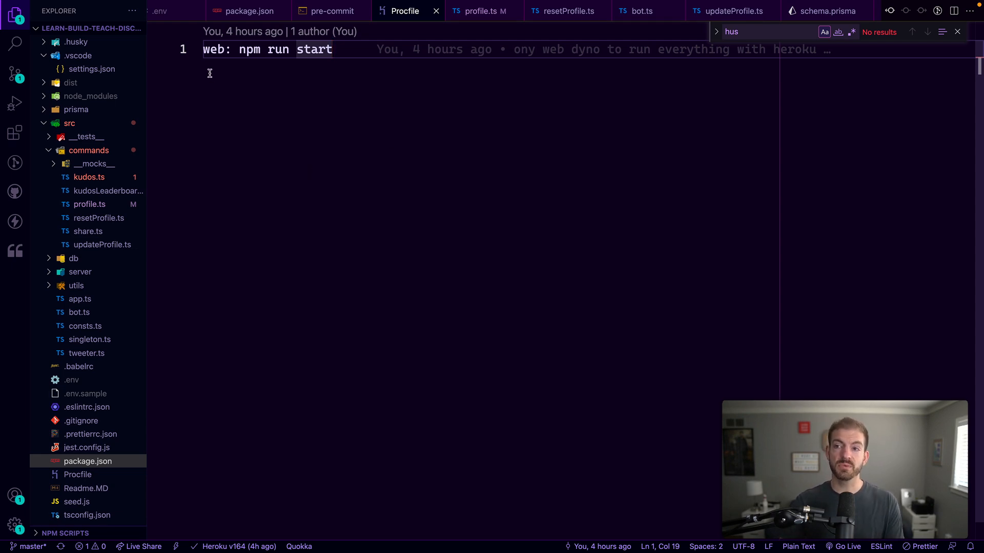
{"action": "double_click", "coordinate": [213, 49]}
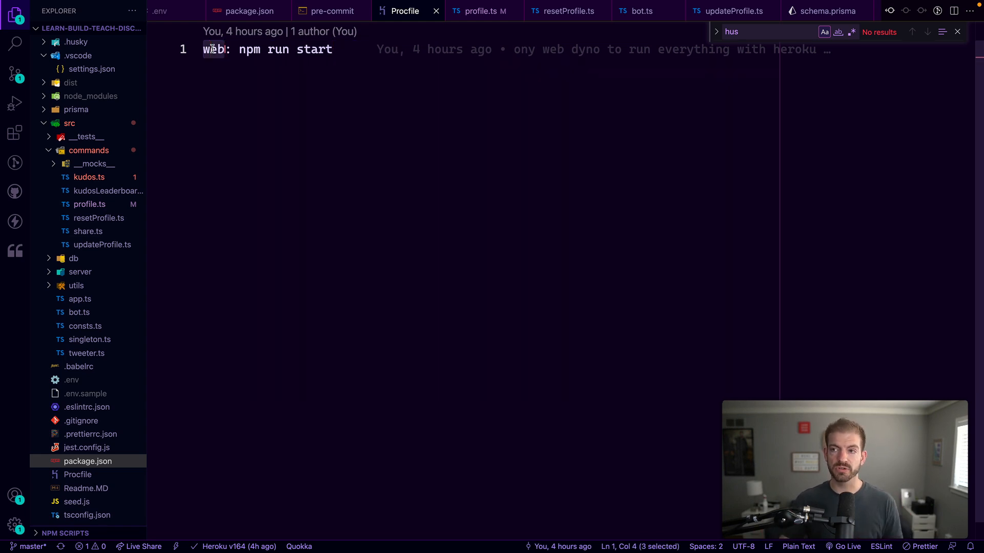
{"action": "left_click", "coordinate": [336, 50]}
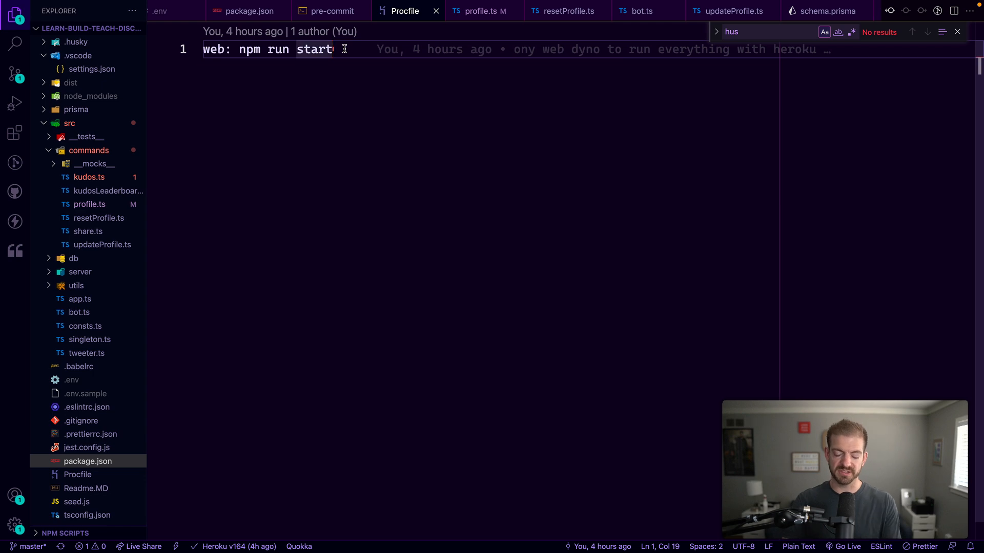
{"action": "left_click", "coordinate": [249, 10]}
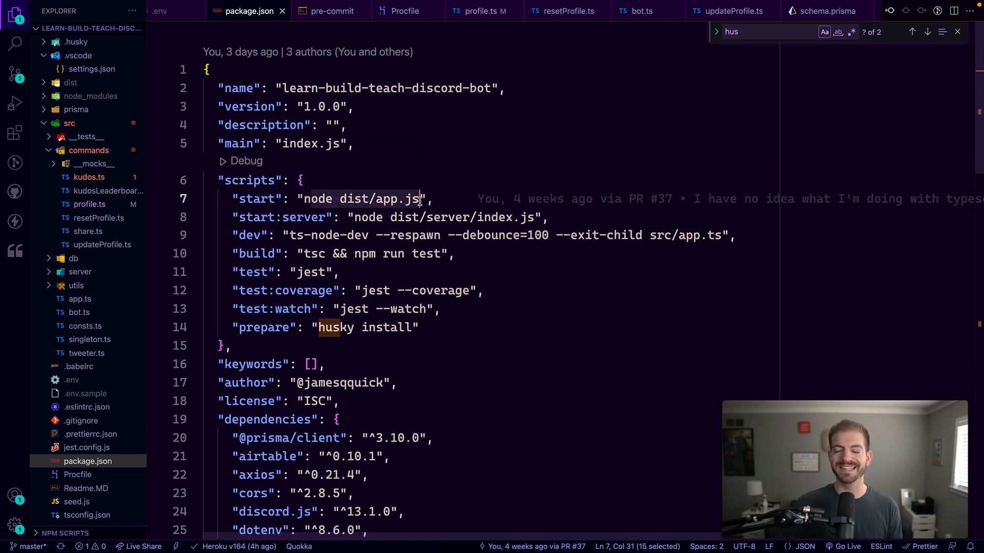
- Search Quick Open for 'papp' to reach the next file
{"action": "left_click", "coordinate": [354, 144]}
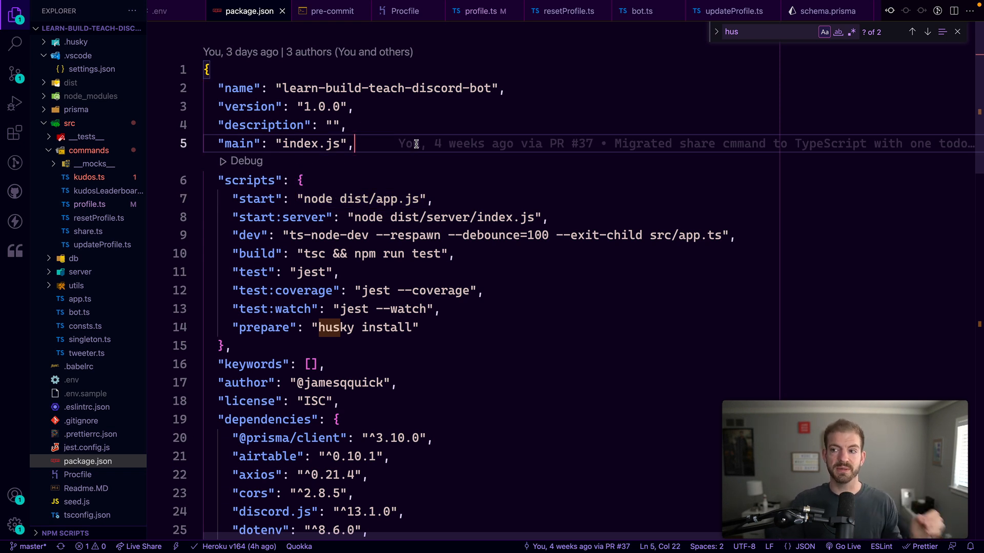
{"action": "type", "text": "papp"}
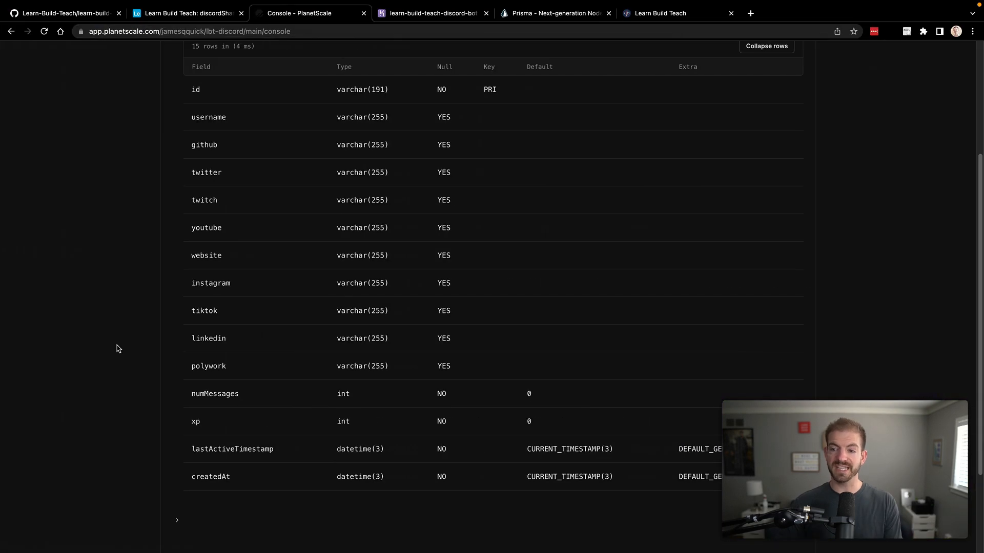
- Show the Learn Build Teach community home page in the browser
{"action": "left_click", "coordinate": [664, 13]}
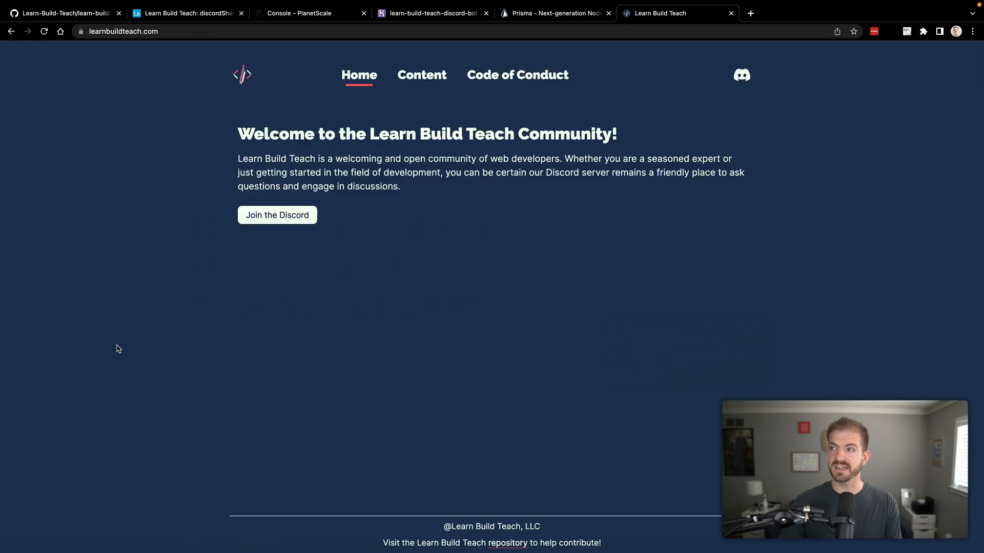
{"action": "mouse_move", "coordinate": [88, 369]}
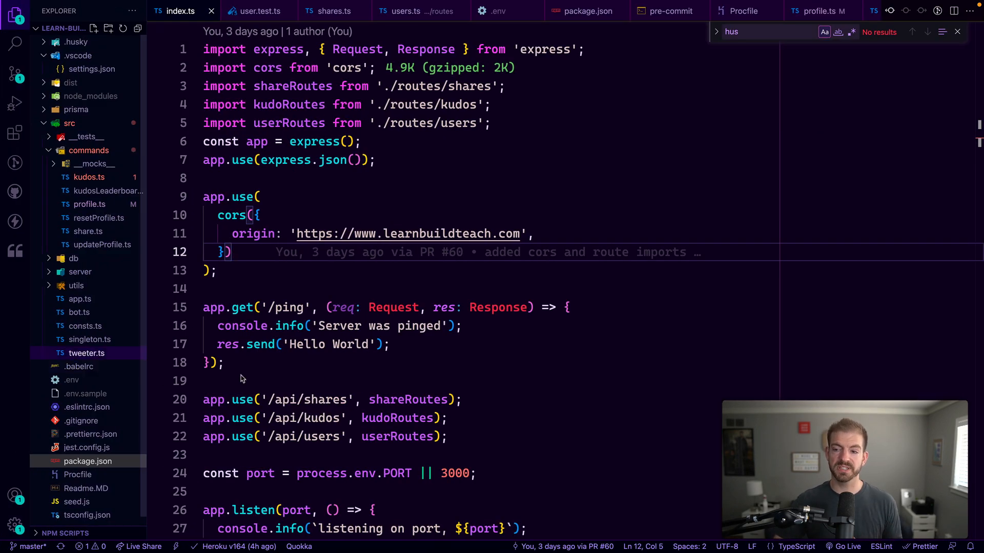
- Scroll through the Express server's CORS and route setup in src/server/index.ts
{"action": "scroll", "scroll_direction": "down", "scroll_amount": 3}
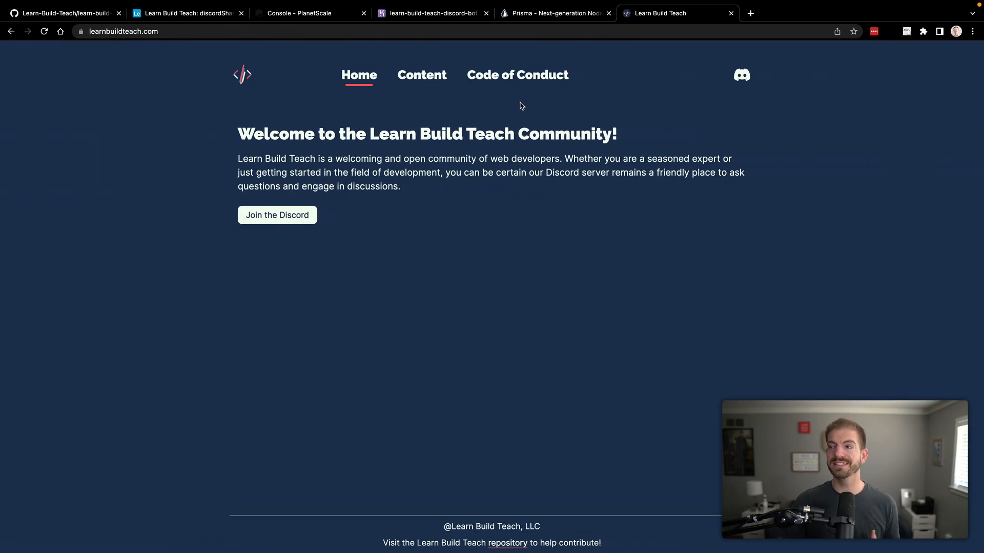
- Bring up the learn-build-teach-discord-bot Heroku dashboard and its More menu
{"action": "left_click", "coordinate": [432, 14]}
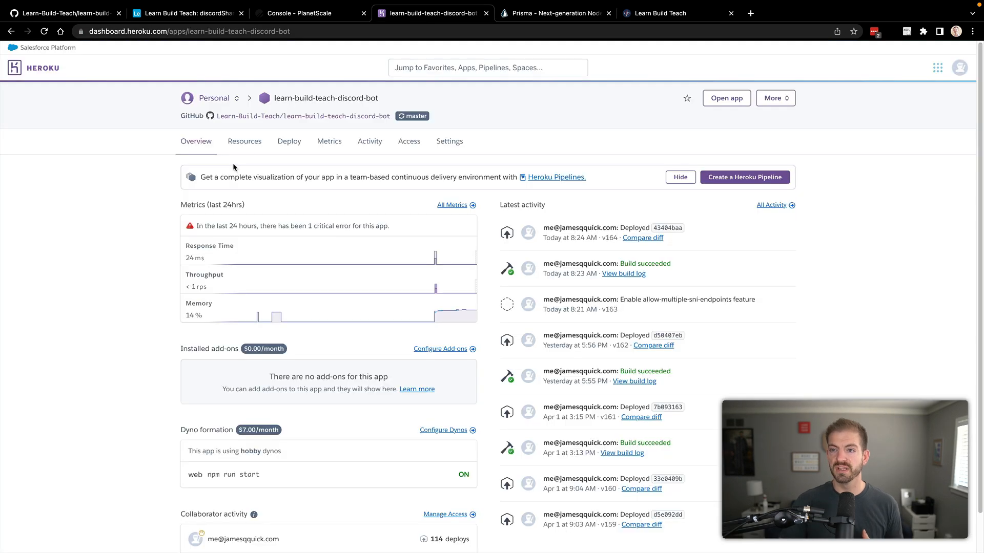
{"action": "mouse_move", "coordinate": [201, 143]}
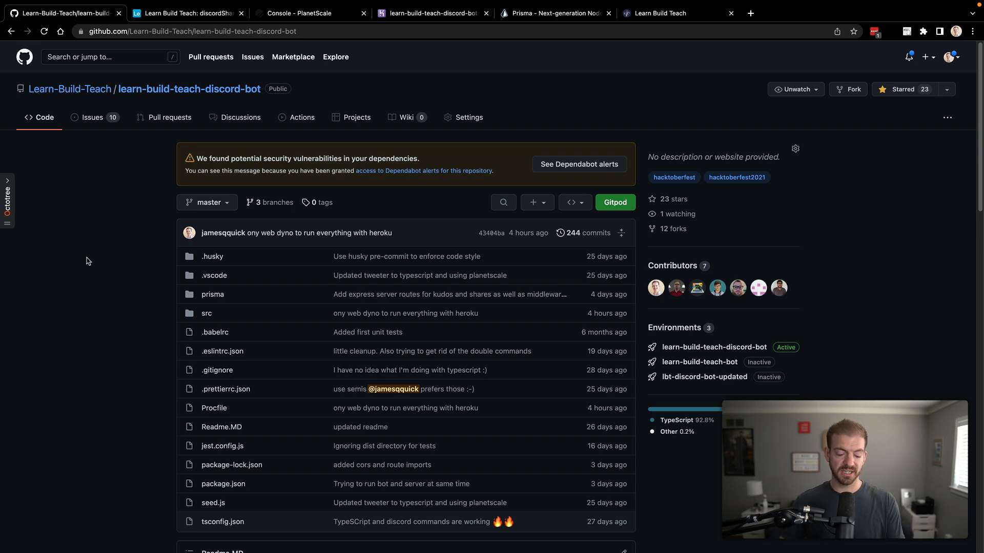
{"action": "left_click", "coordinate": [436, 14]}
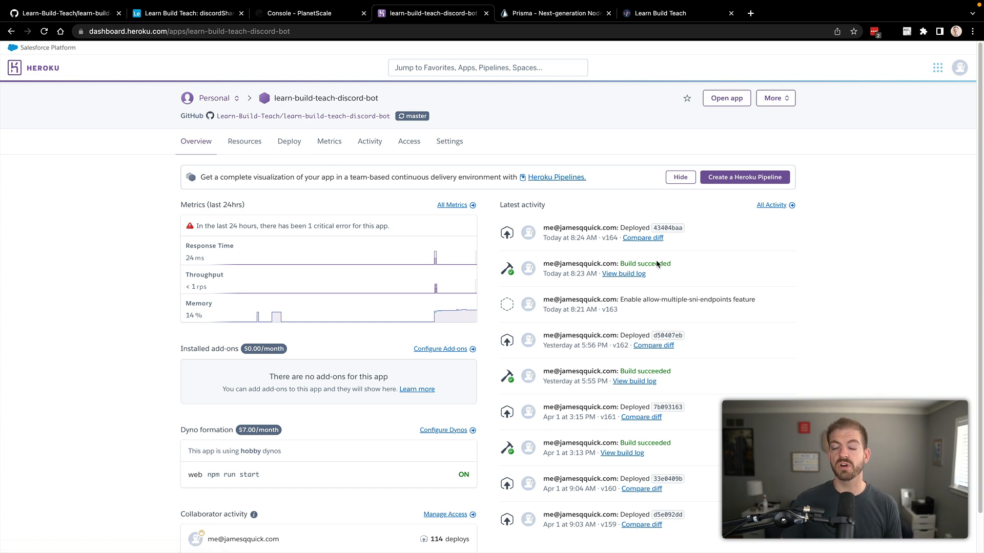
{"action": "mouse_move", "coordinate": [689, 269]}
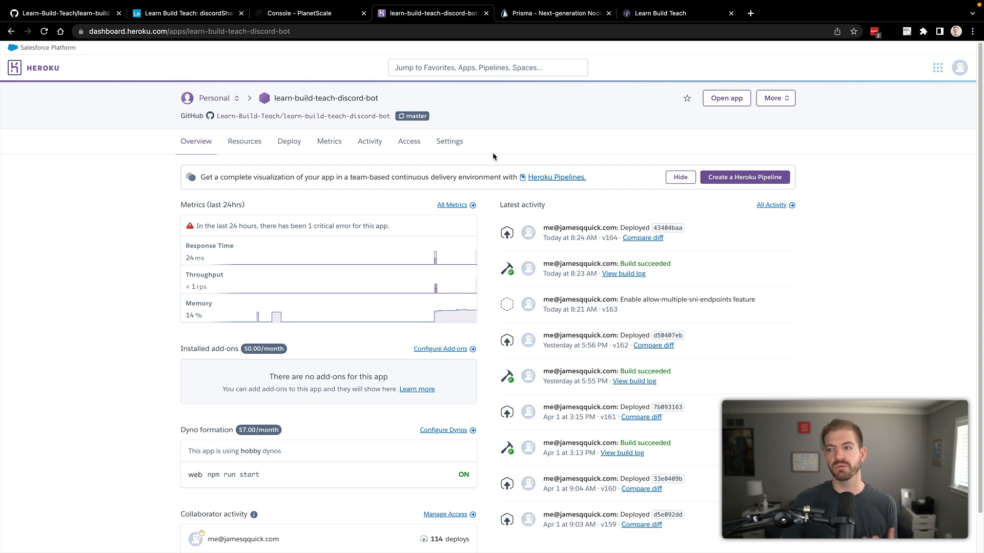
{"action": "left_click", "coordinate": [774, 98]}
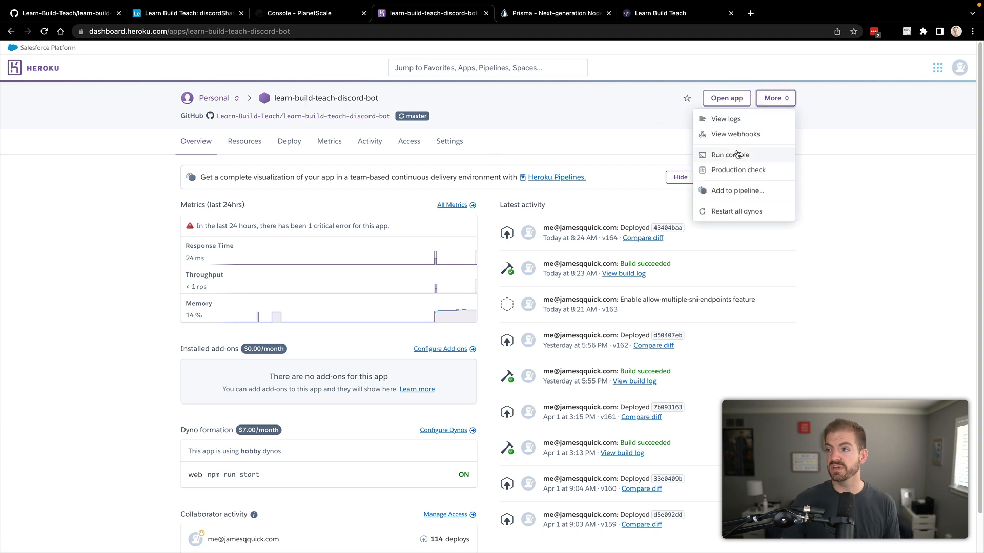
- View the Heroku application logs and highlight the incoming command entries
{"action": "left_click", "coordinate": [725, 119]}
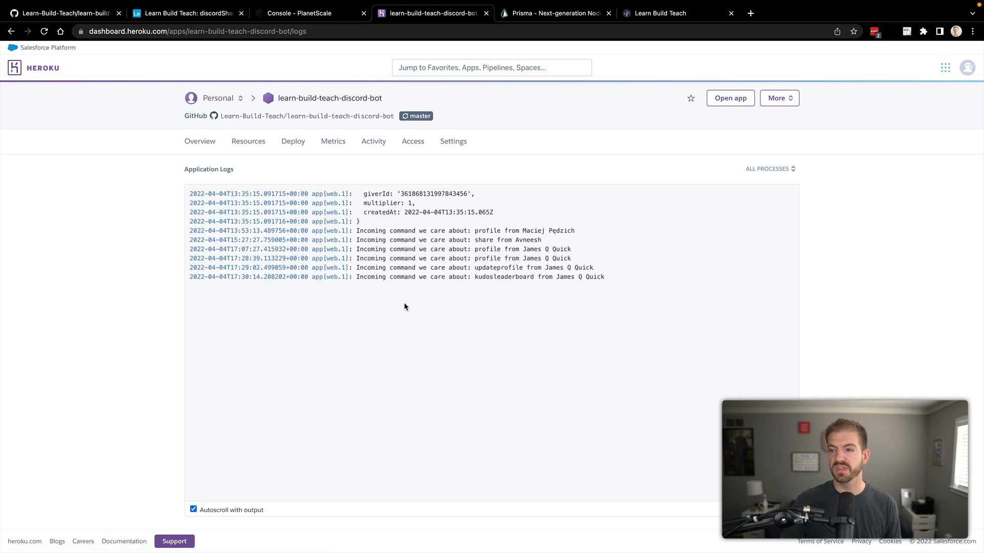
{"action": "left_click_drag", "start_coordinate": [356, 258], "coordinate": [605, 277]}
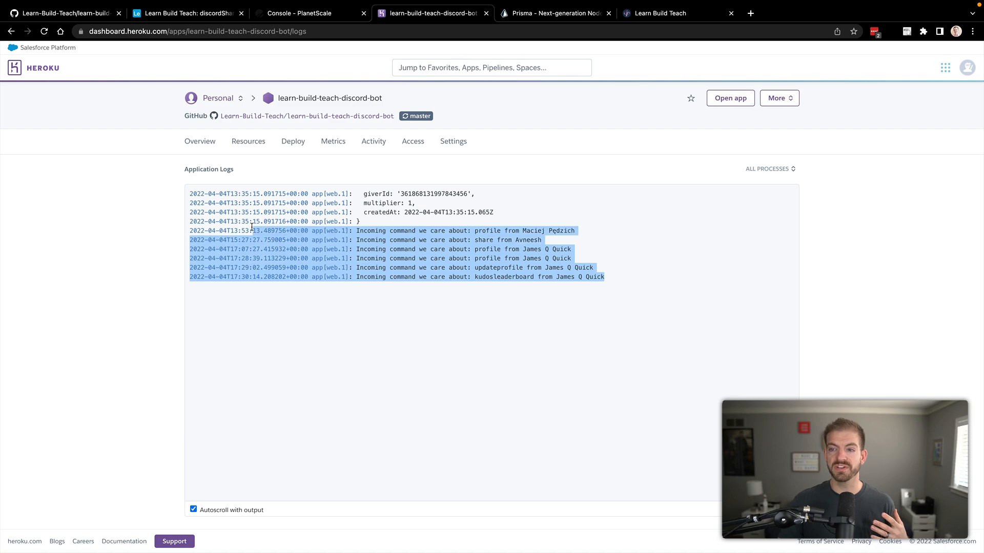
- Run /profile in Discord's bot channel, then return to the Heroku logs
{"action": "left_click", "coordinate": [284, 302]}
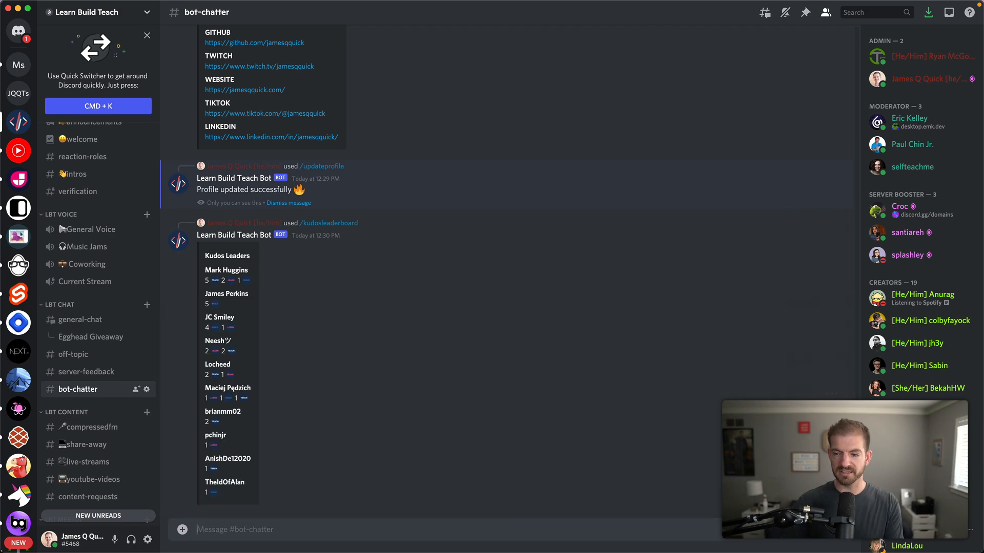
{"action": "type", "text": "/prof"}
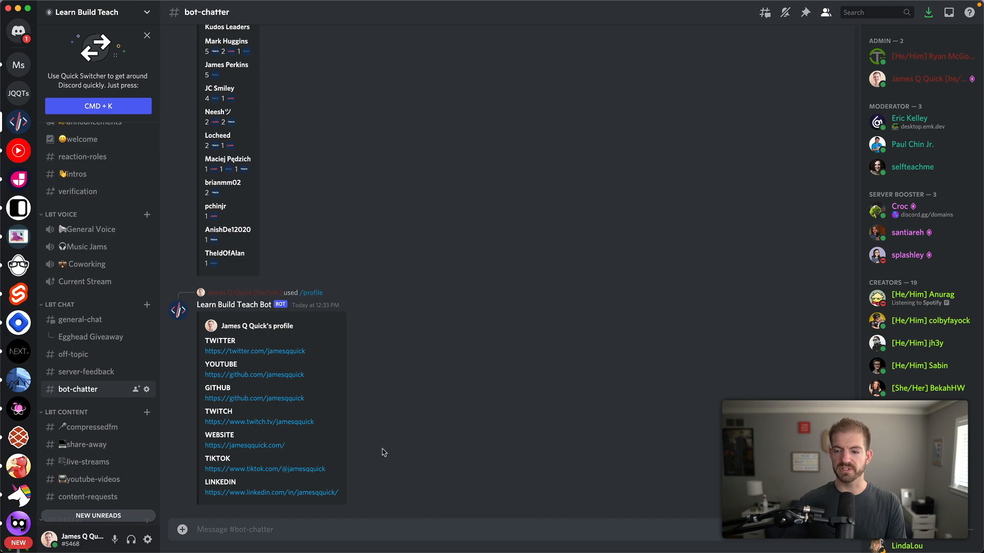
{"action": "left_click", "coordinate": [430, 13]}
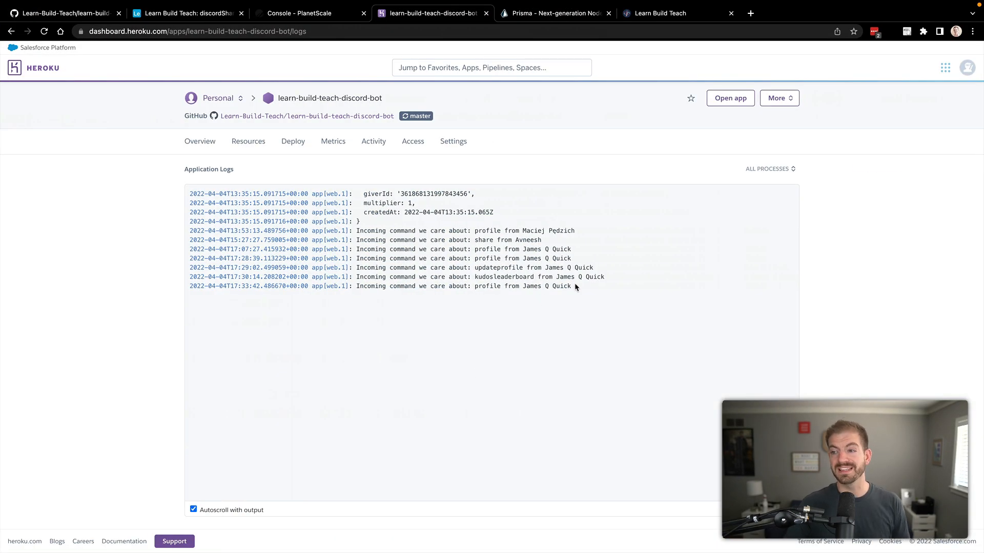
- Highlight the new profile log line, then show the Resources page with its single web dyno
{"action": "left_click_drag", "start_coordinate": [390, 286], "coordinate": [571, 286]}
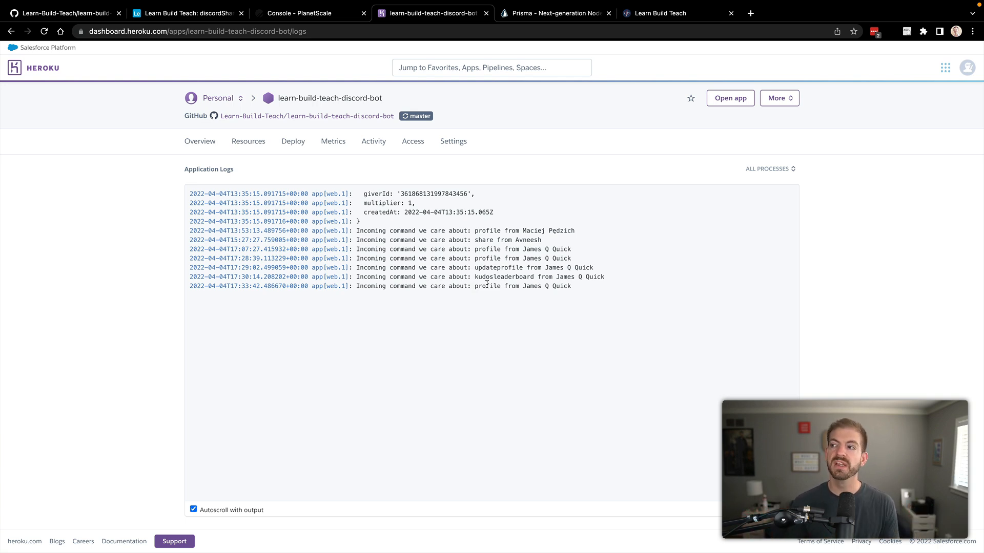
{"action": "mouse_move", "coordinate": [200, 140]}
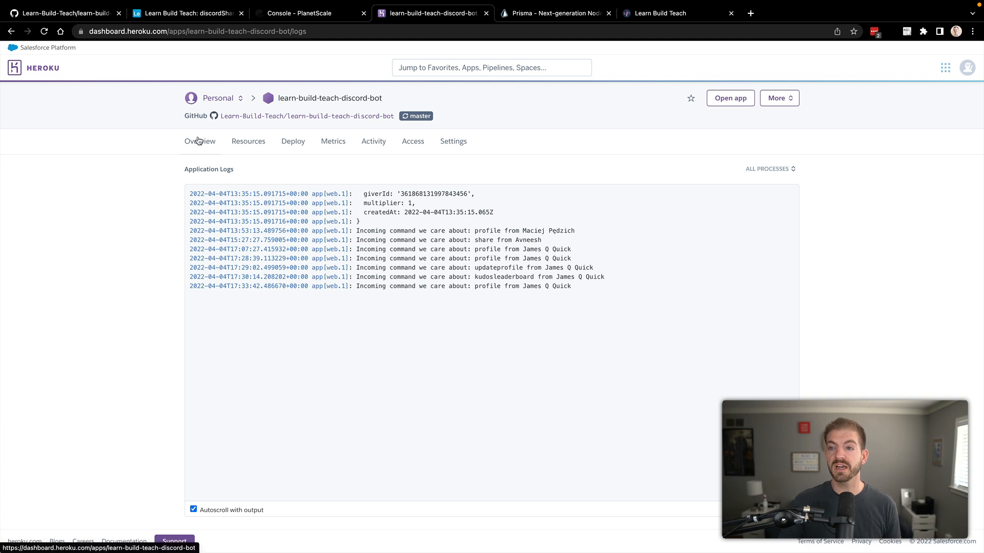
{"action": "left_click", "coordinate": [248, 140]}
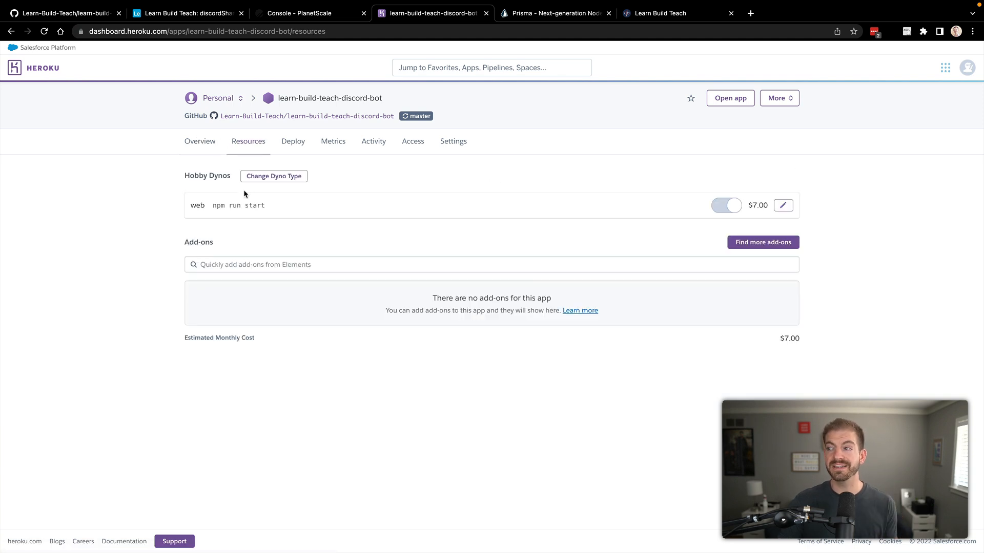
{"action": "mouse_move", "coordinate": [710, 201]}
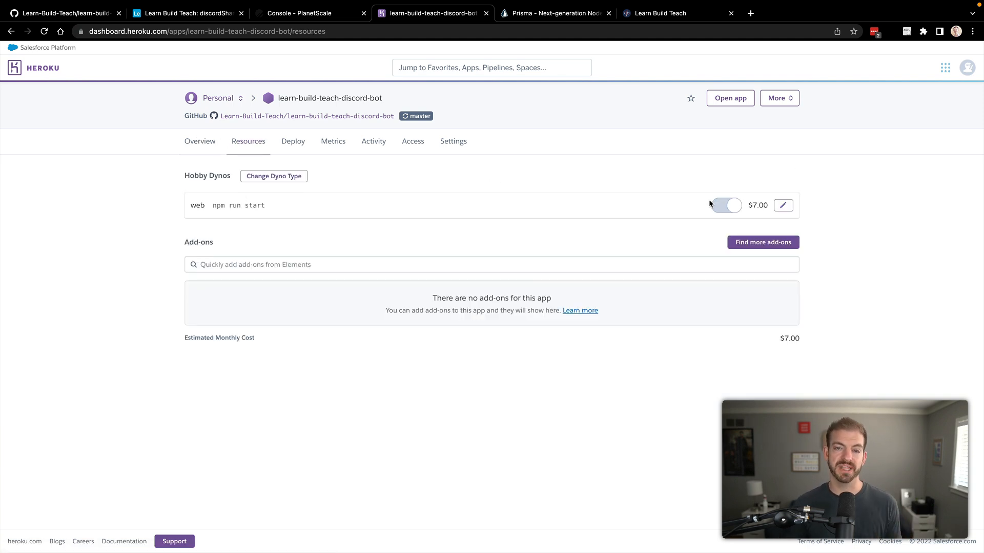